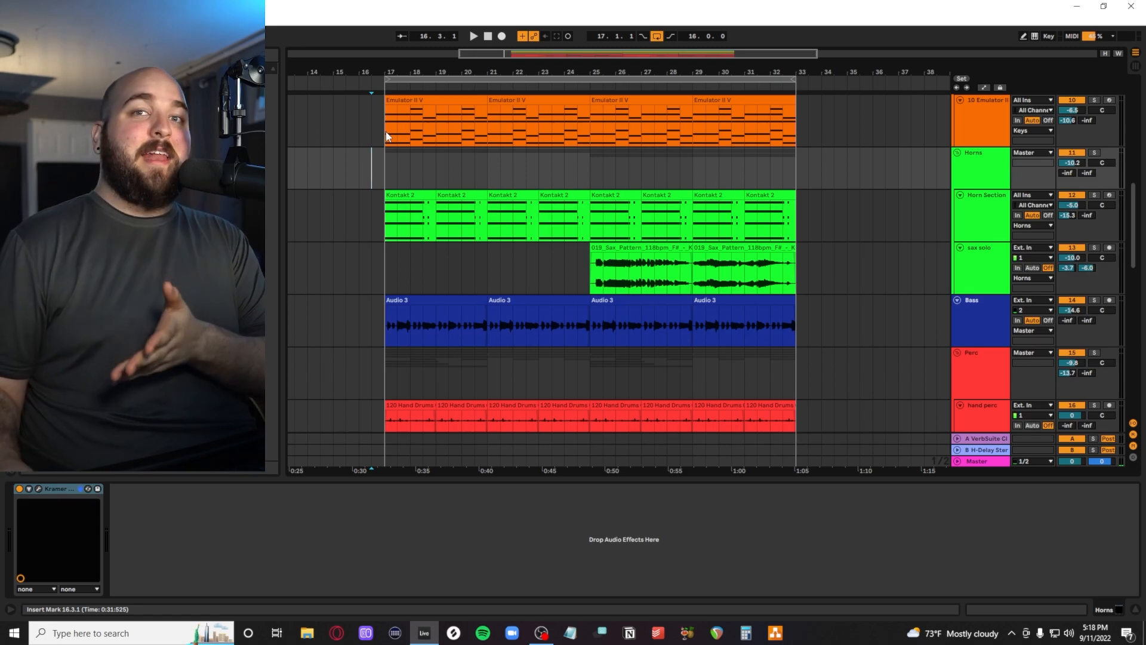
{"action": "mouse_move", "coordinate": [485, 230]}
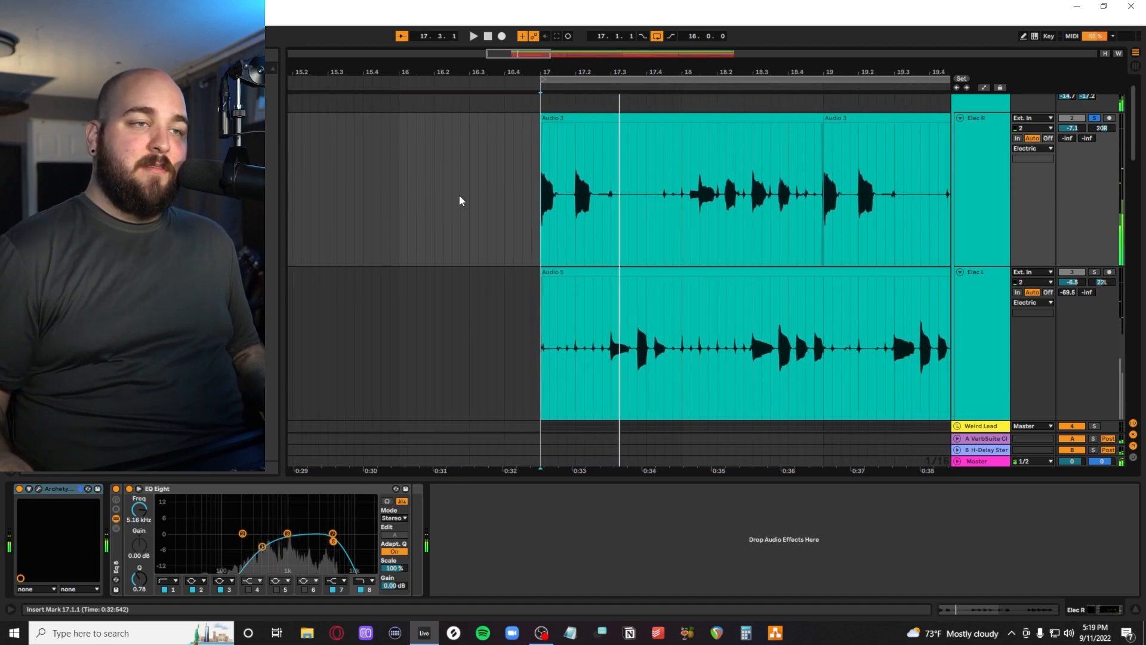
Step: Bring up the Archetype Cory Wong amp on Elec L with its 80s Pop Chorus preset
{"action": "left_click", "coordinate": [473, 36]}
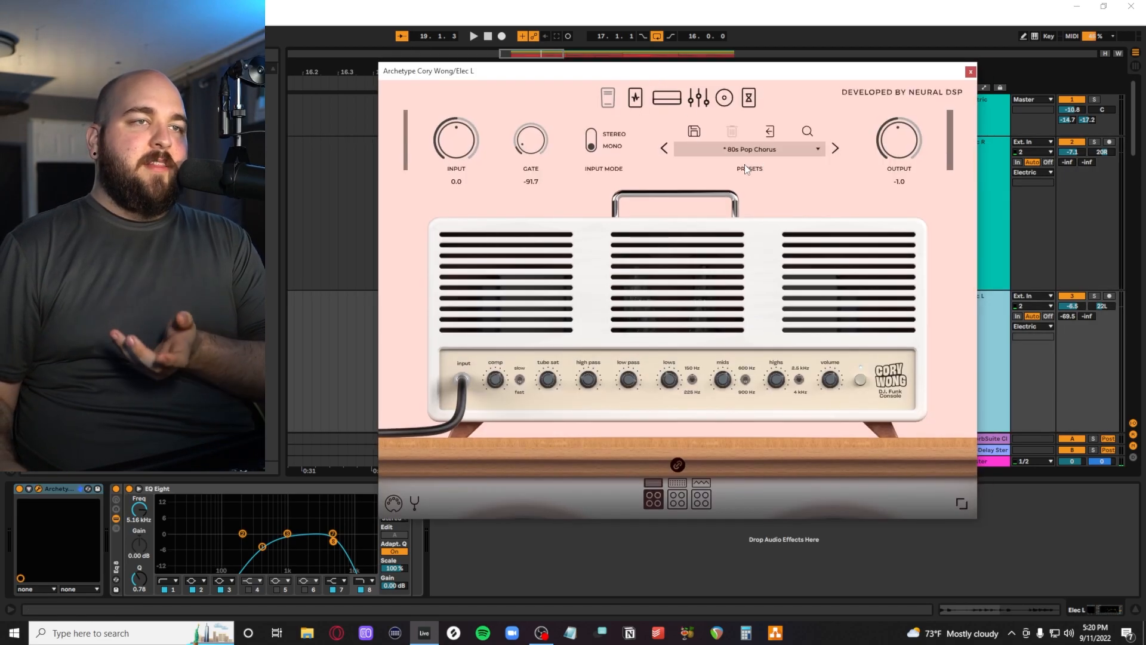
{"action": "mouse_move", "coordinate": [838, 276]}
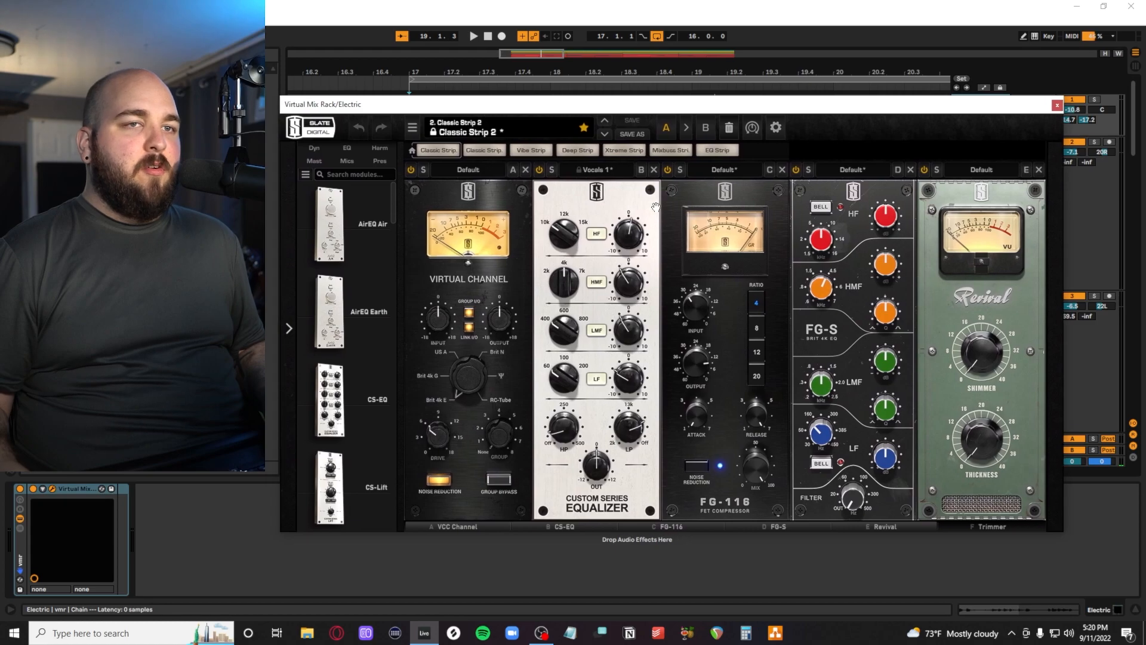
{"action": "mouse_move", "coordinate": [898, 184]}
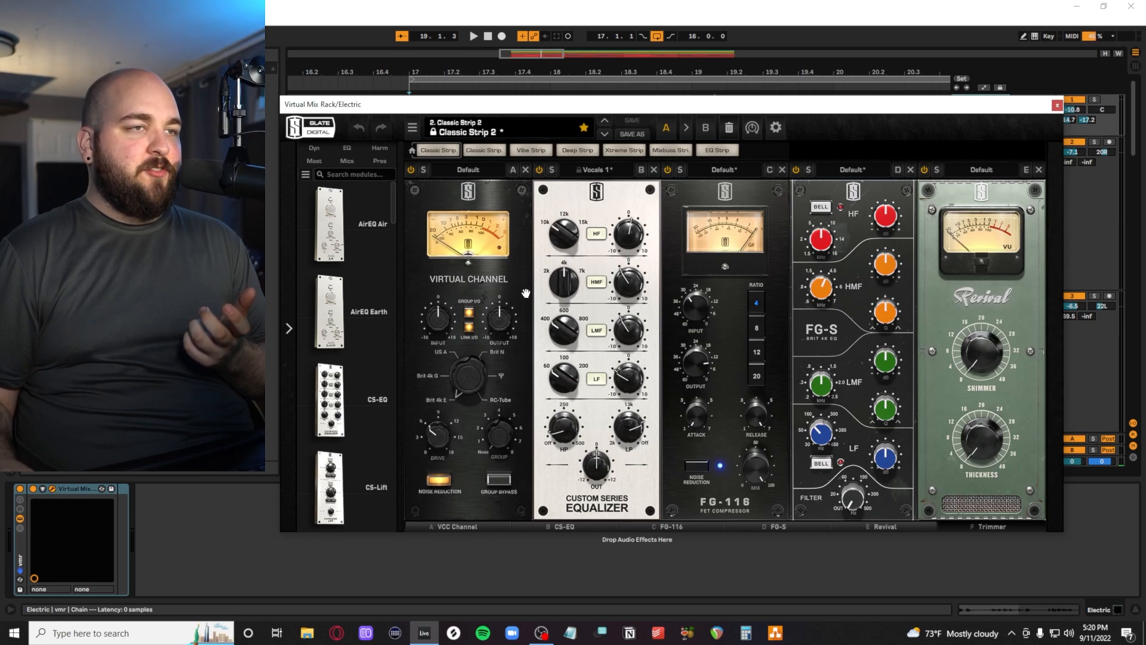
{"action": "mouse_move", "coordinate": [609, 271]}
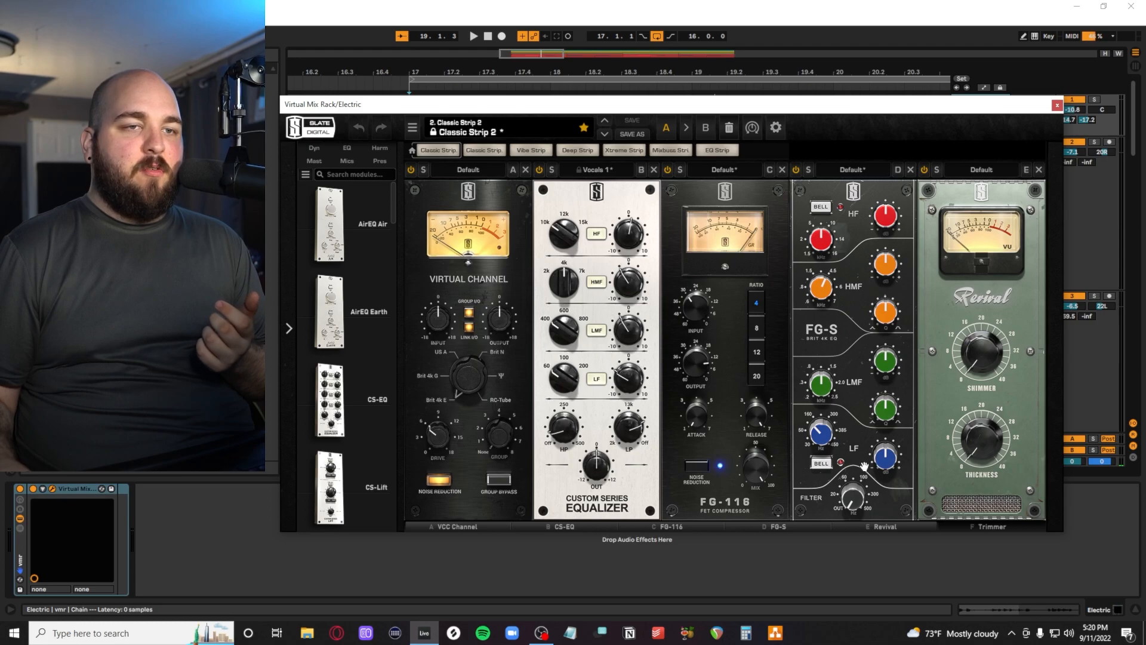
Step: Review the Electric group's Virtual Mix Rack modules and close it to reach the VerbSuite reverb
{"action": "scroll", "scroll_direction": "right", "scroll_amount": 3}
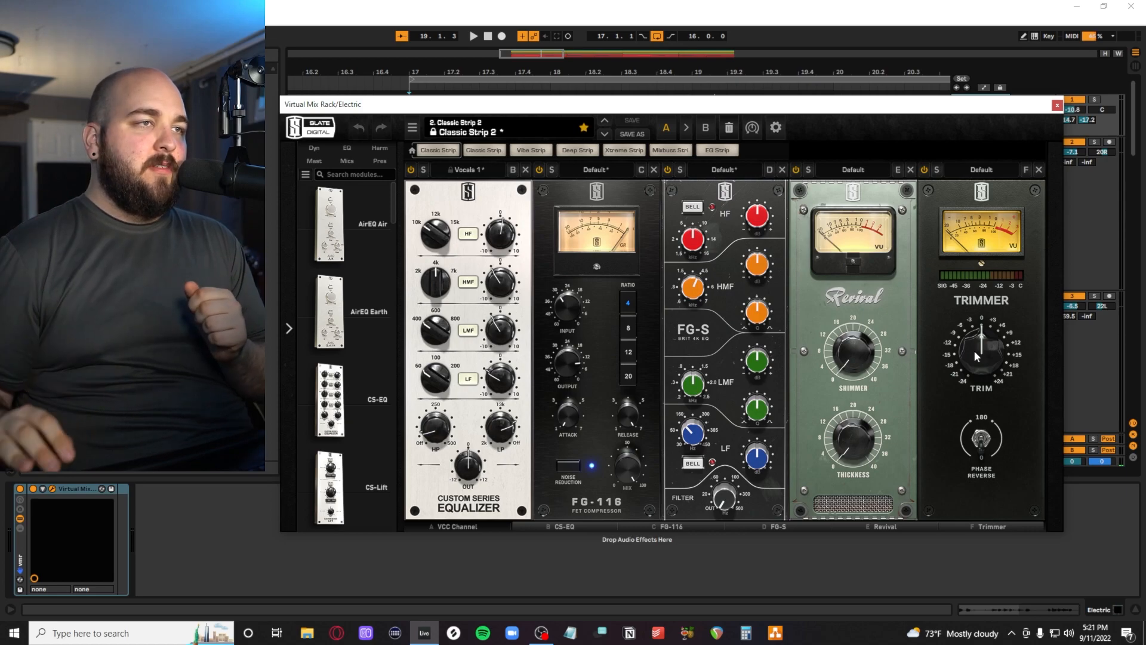
{"action": "left_click", "coordinate": [1056, 103]}
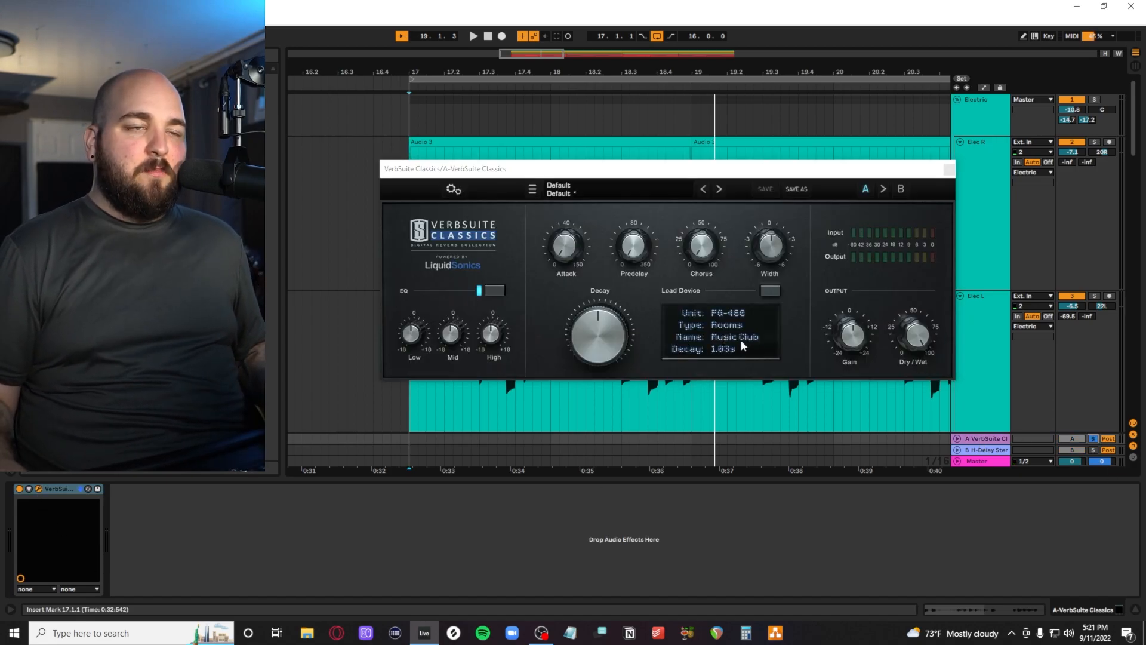
Step: Close VerbSuite and bring up H-Delay Stereo on return B with the Slap Delay preset
{"action": "left_click", "coordinate": [472, 35]}
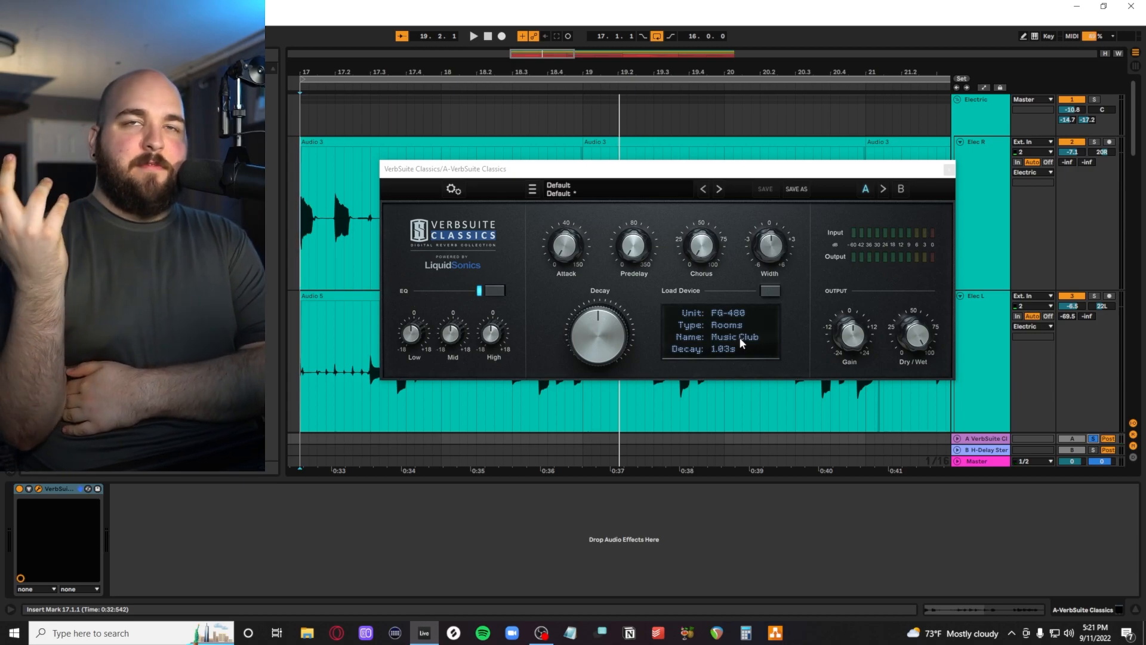
{"action": "left_click", "coordinate": [986, 450]}
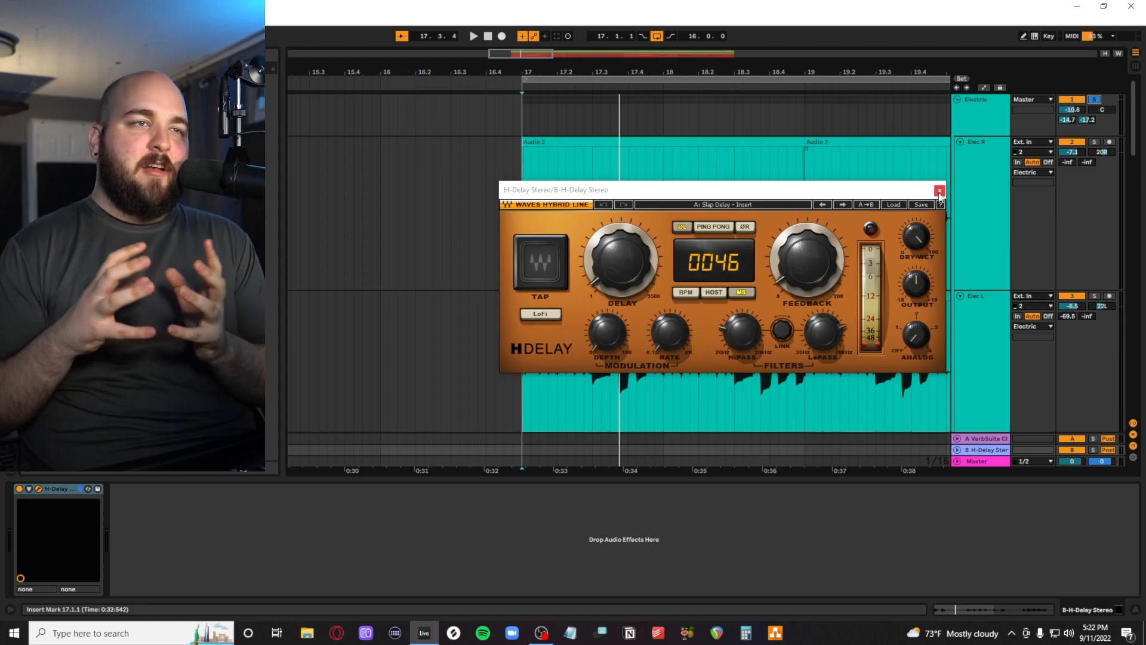
Step: Close the H-Delay window before moving to the juno track's Jun-6 V synth
{"action": "left_click", "coordinate": [472, 36]}
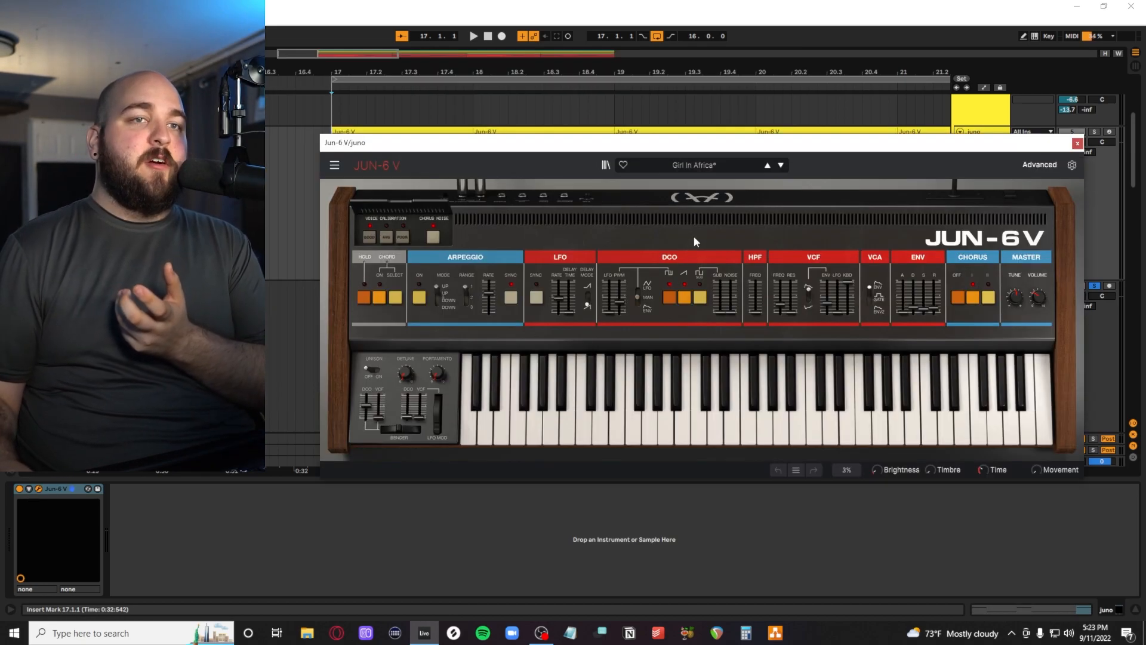
Step: Close the Jun-6 V synth to show the juno and sample clips again
{"action": "left_click", "coordinate": [1077, 142]}
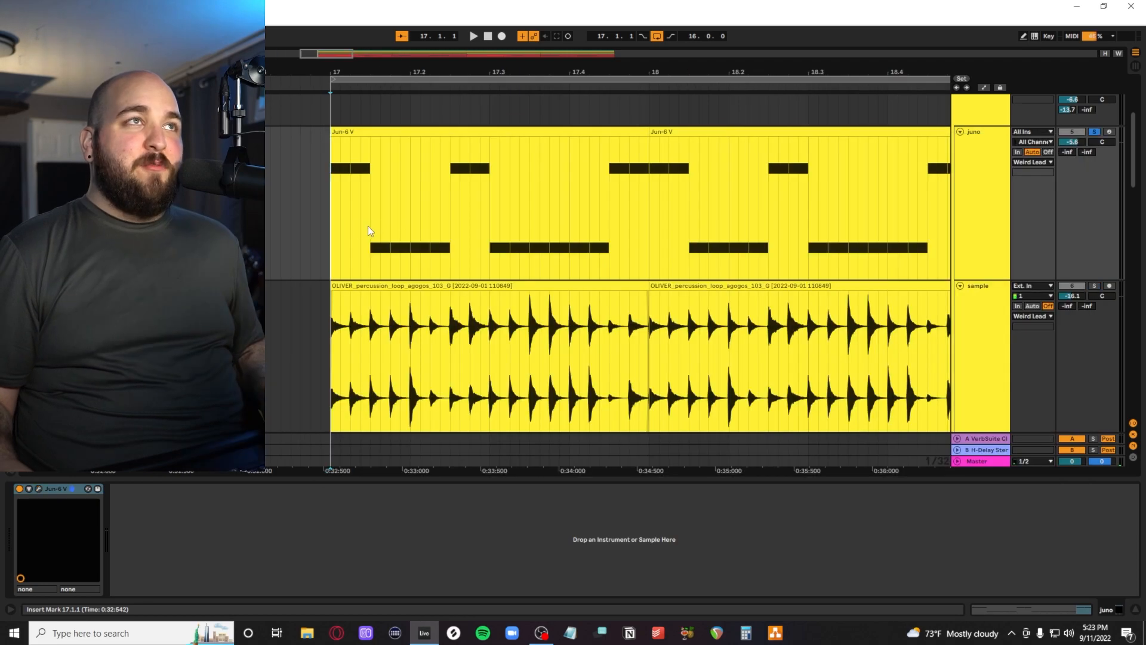
{"action": "left_click", "coordinate": [473, 36]}
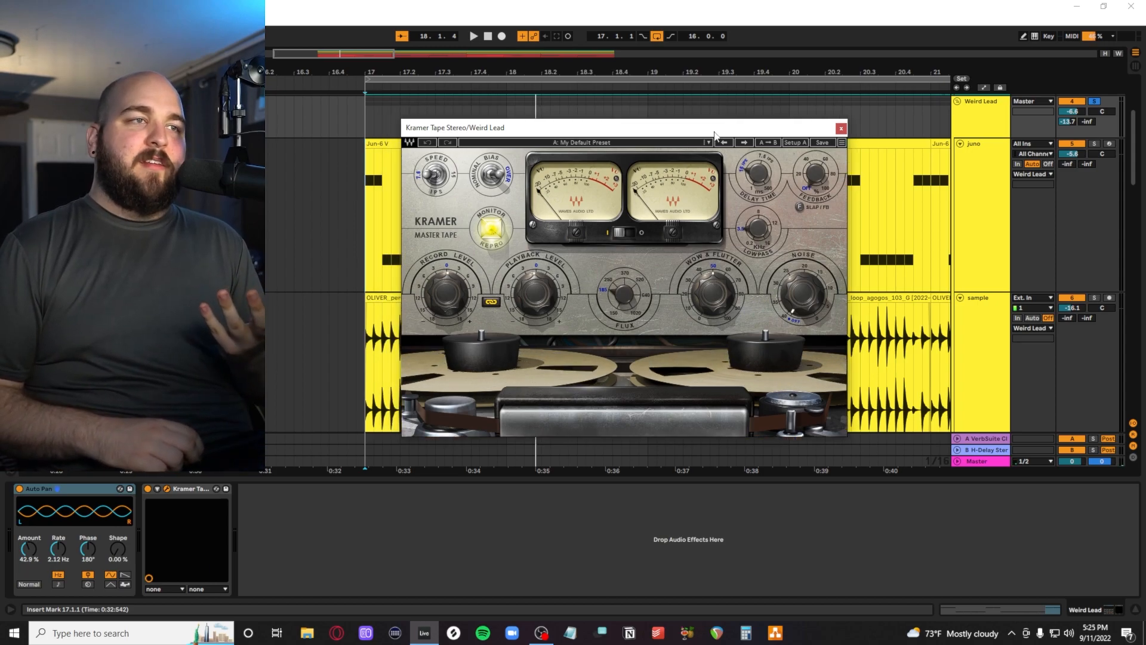
{"action": "mouse_move", "coordinate": [683, 184]}
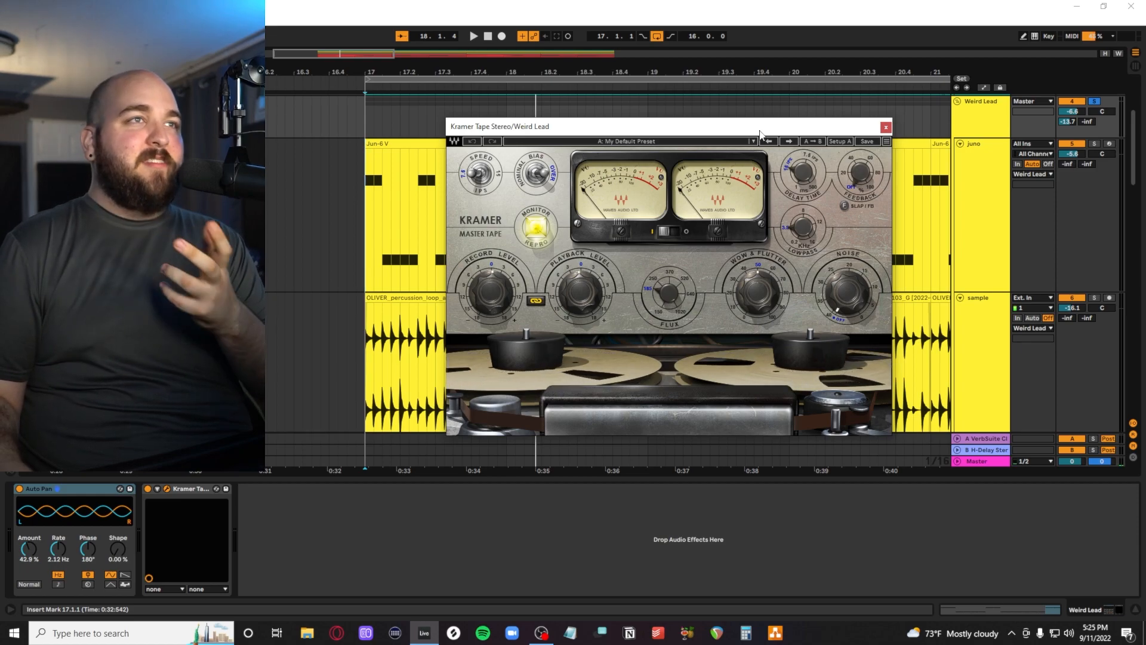
{"action": "mouse_move", "coordinate": [665, 138]}
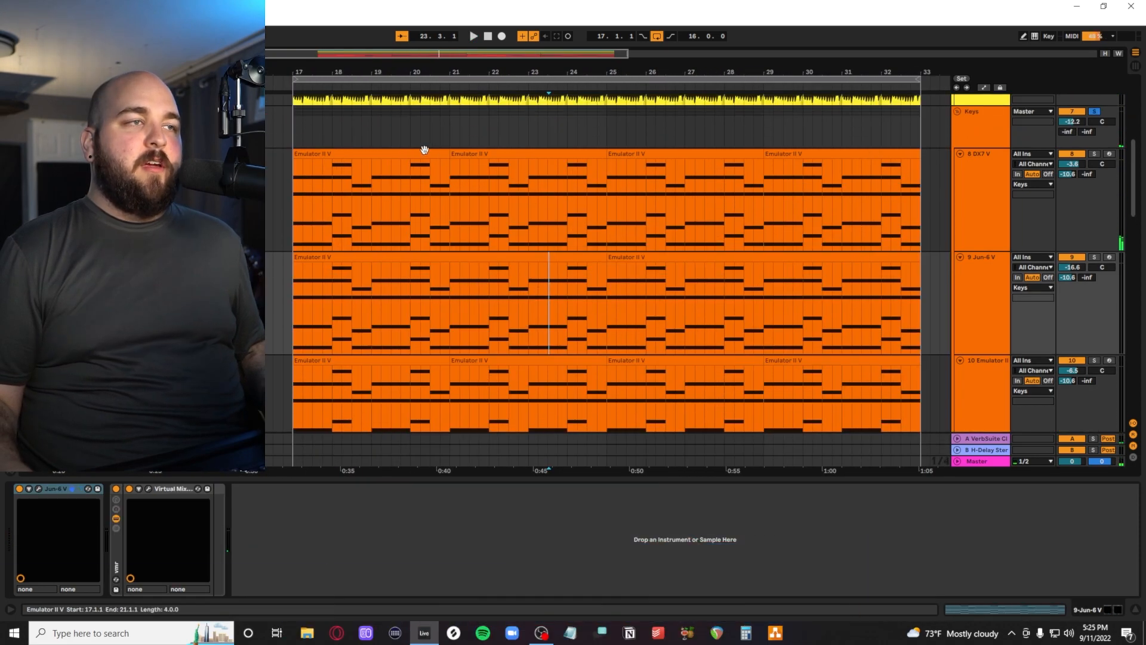
Step: Bring up the DX7 V synth on the 8-DX7 V track with its 80's FM EP preset
{"action": "left_click", "coordinate": [370, 197]}
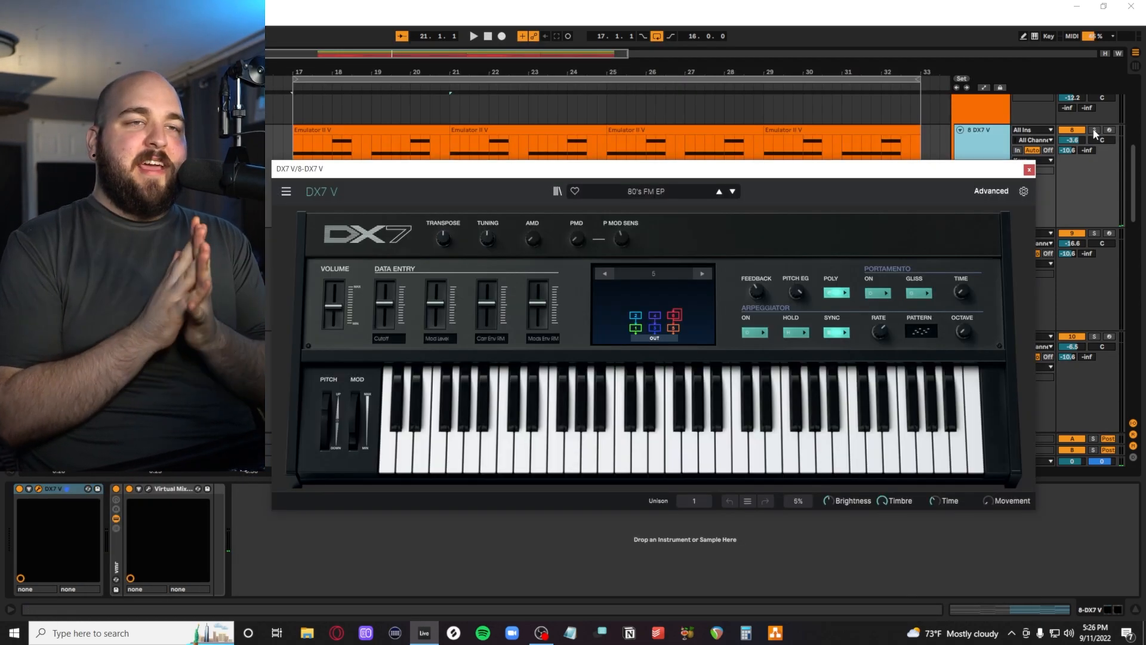
{"action": "left_click", "coordinate": [473, 36]}
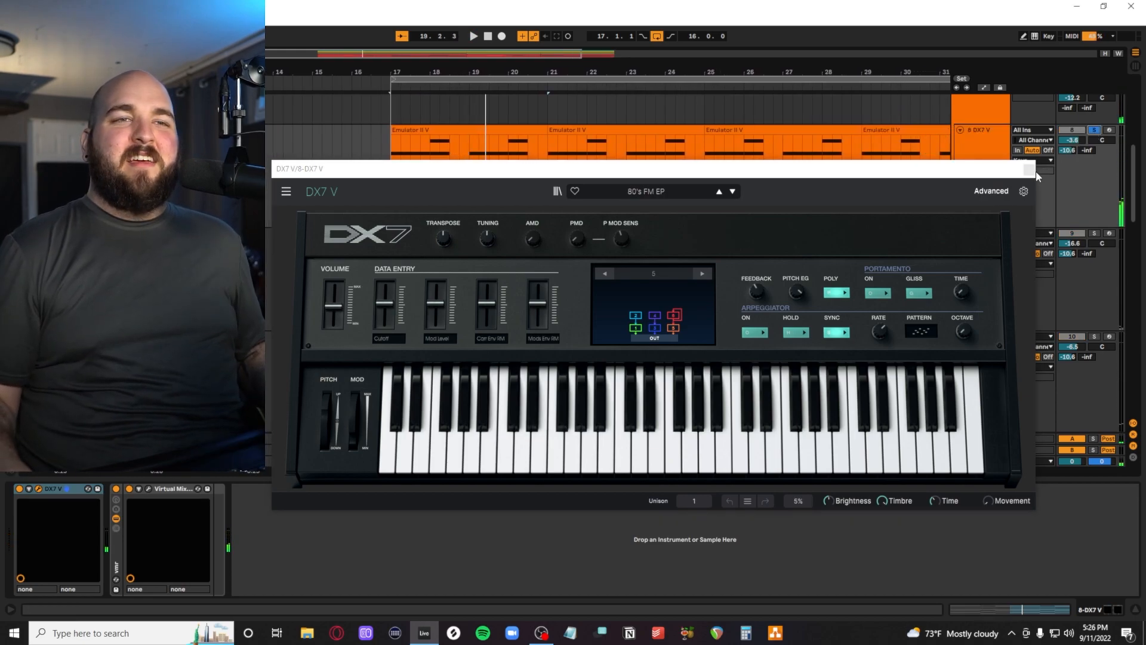
Step: Close DX7 V, view the Jun-6 V with VY Soft Pad, then close it for the Emulator track
{"action": "left_click", "coordinate": [1037, 177]}
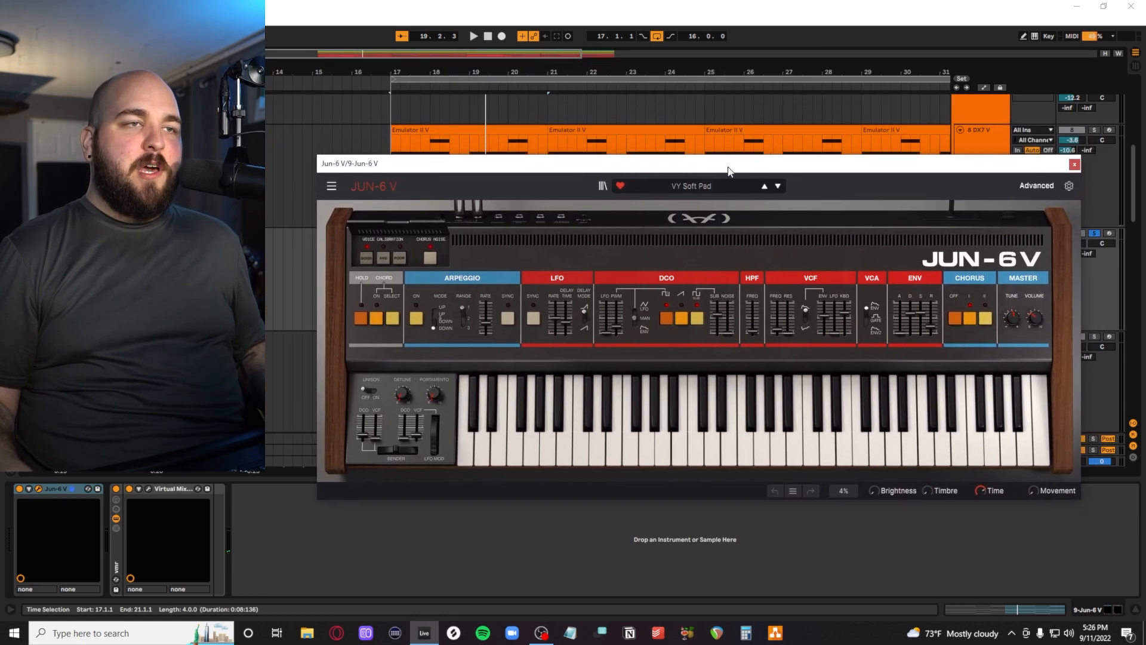
{"action": "mouse_move", "coordinate": [689, 210]}
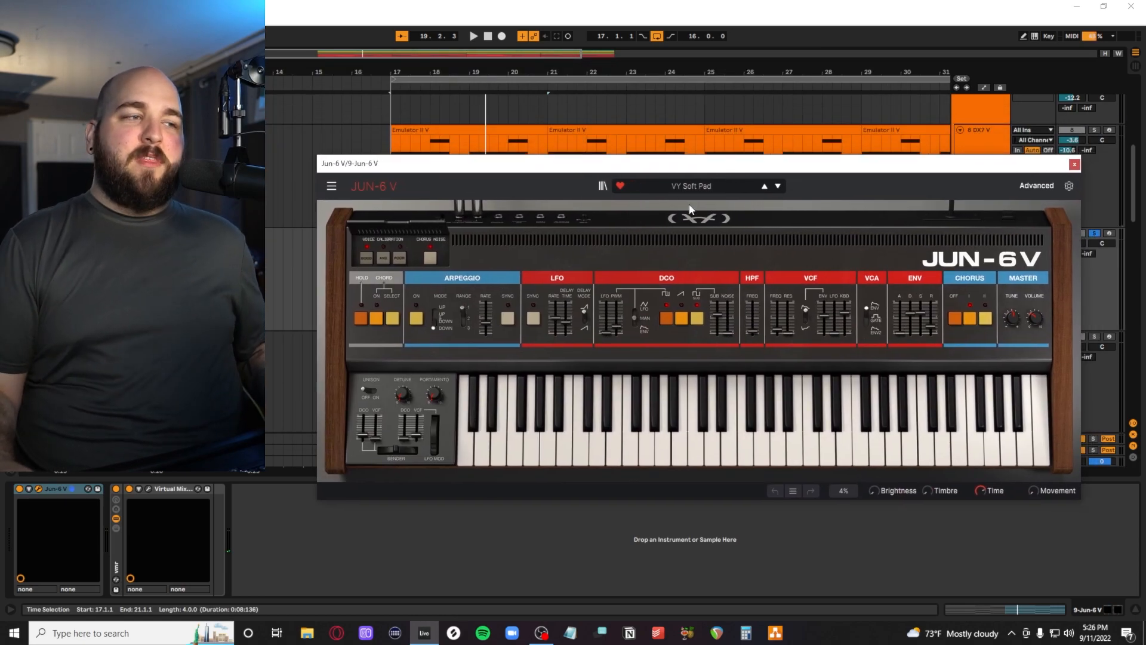
{"action": "left_click", "coordinate": [473, 36]}
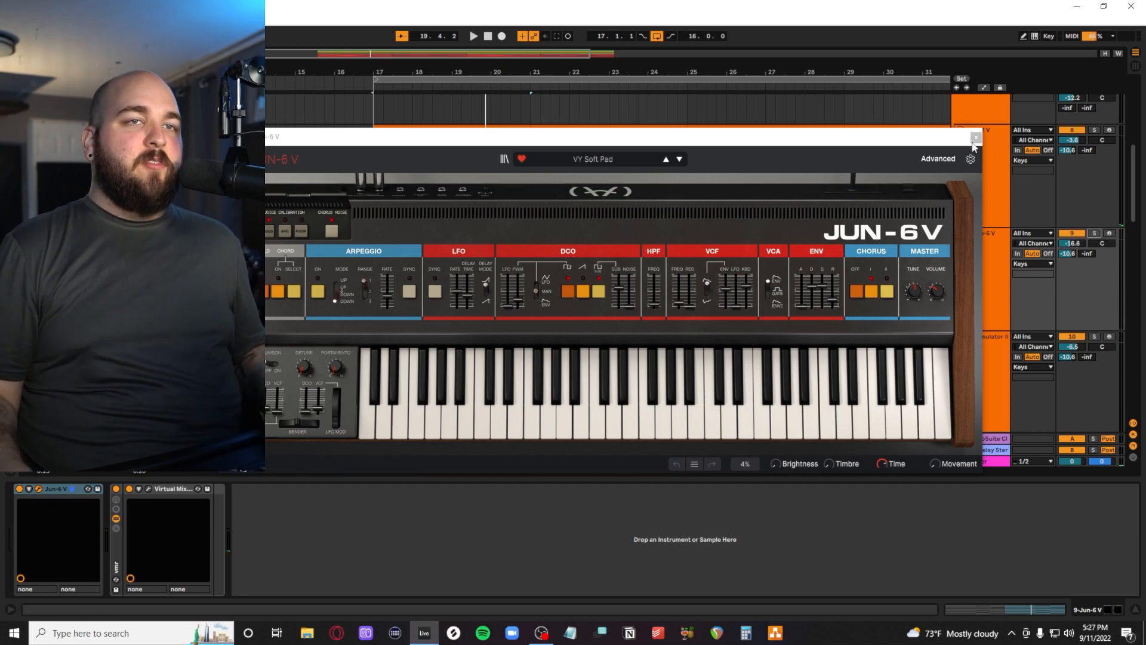
{"action": "left_click", "coordinate": [976, 138]}
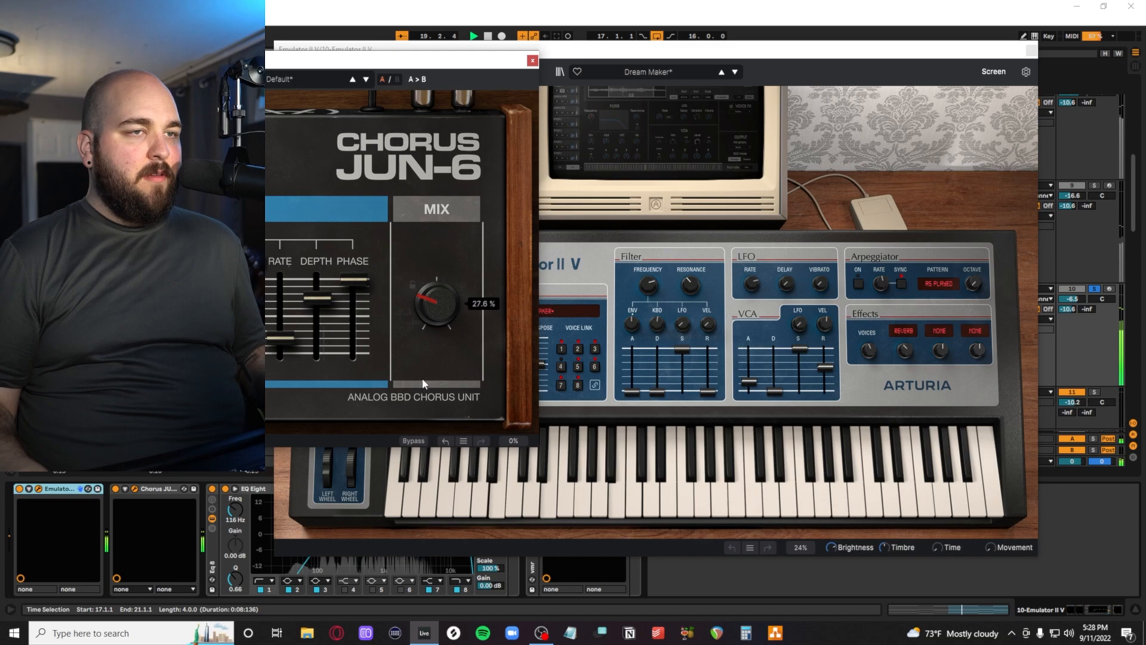
Step: Close the Chorus Jun-6 and Emulator II V windows to show the Keys synth clips
{"action": "left_click", "coordinate": [532, 61]}
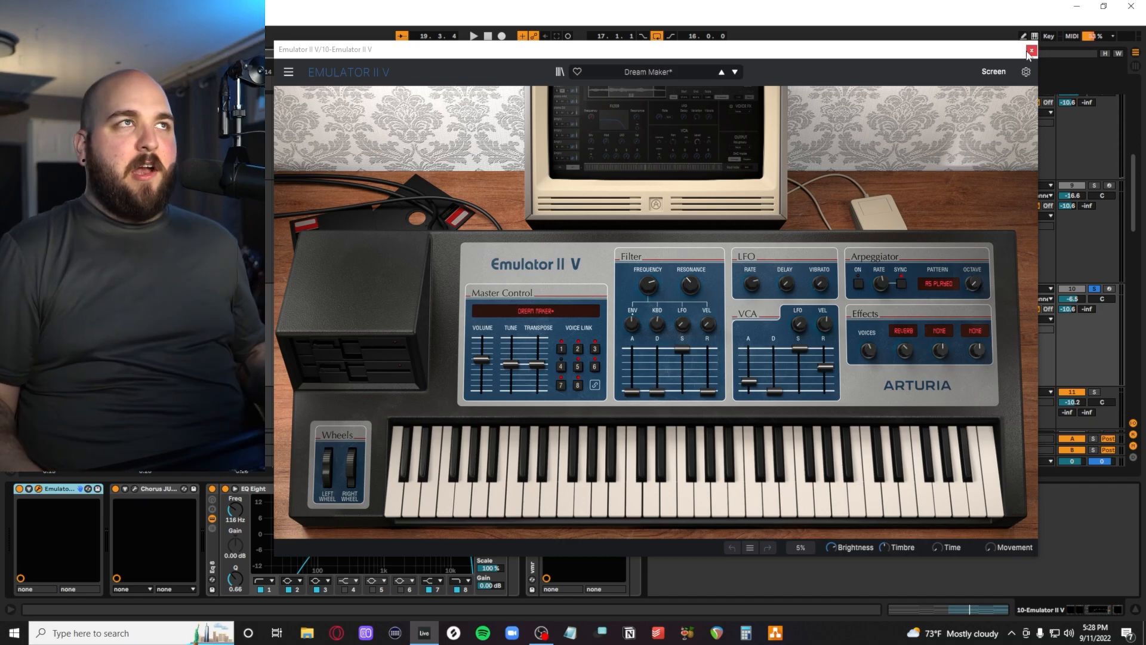
{"action": "mouse_move", "coordinate": [1032, 50]}
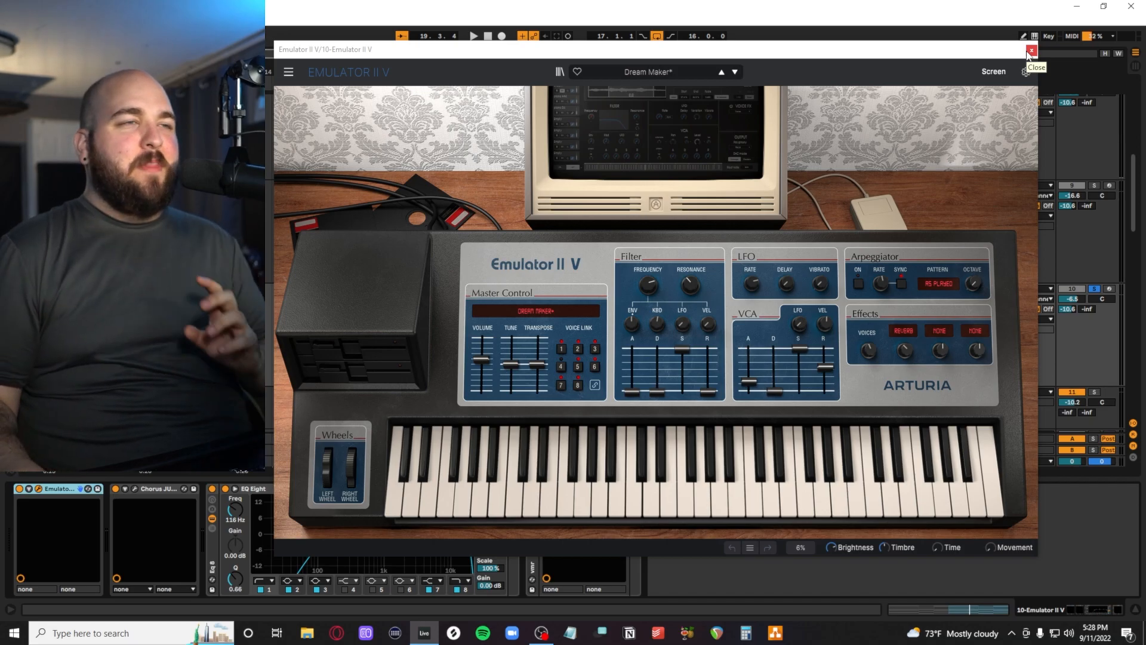
{"action": "left_click", "coordinate": [1031, 51]}
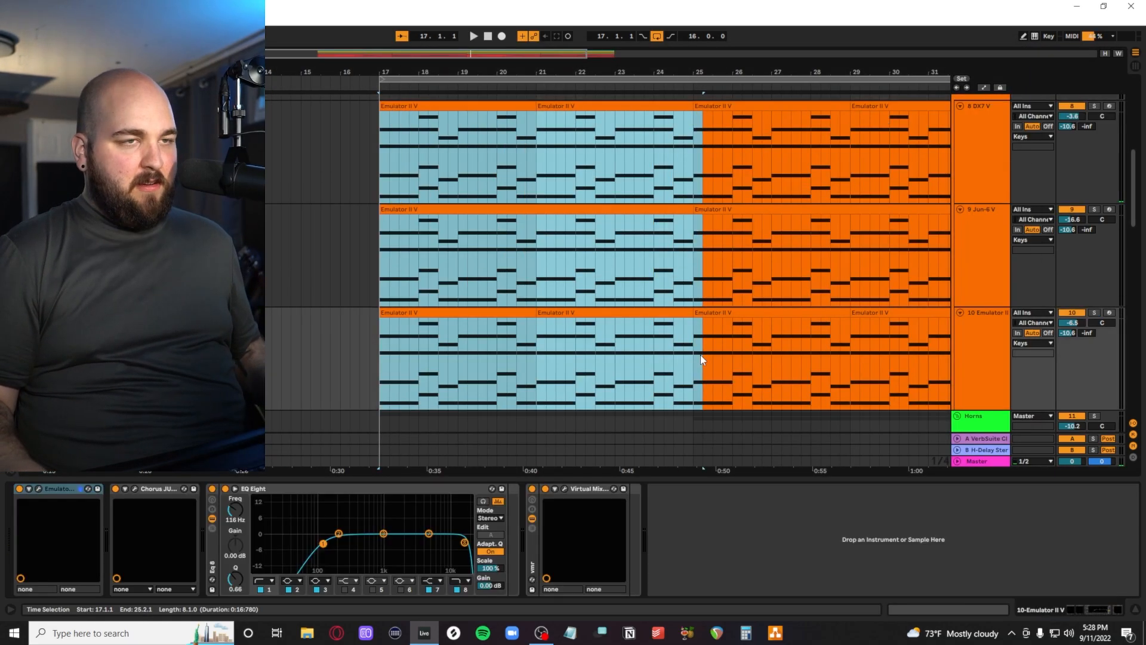
Step: Reset the arrangement view over the Keys synth clips before heading to the Horn Section
{"action": "left_click", "coordinate": [472, 35]}
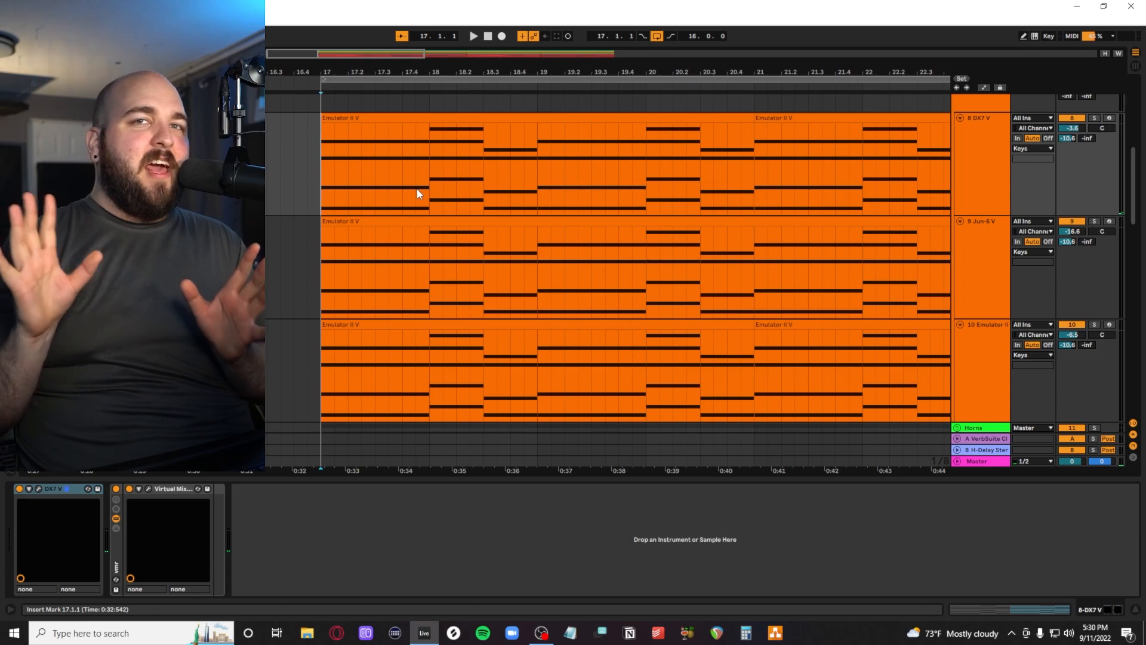
{"action": "mouse_move", "coordinate": [631, 213]}
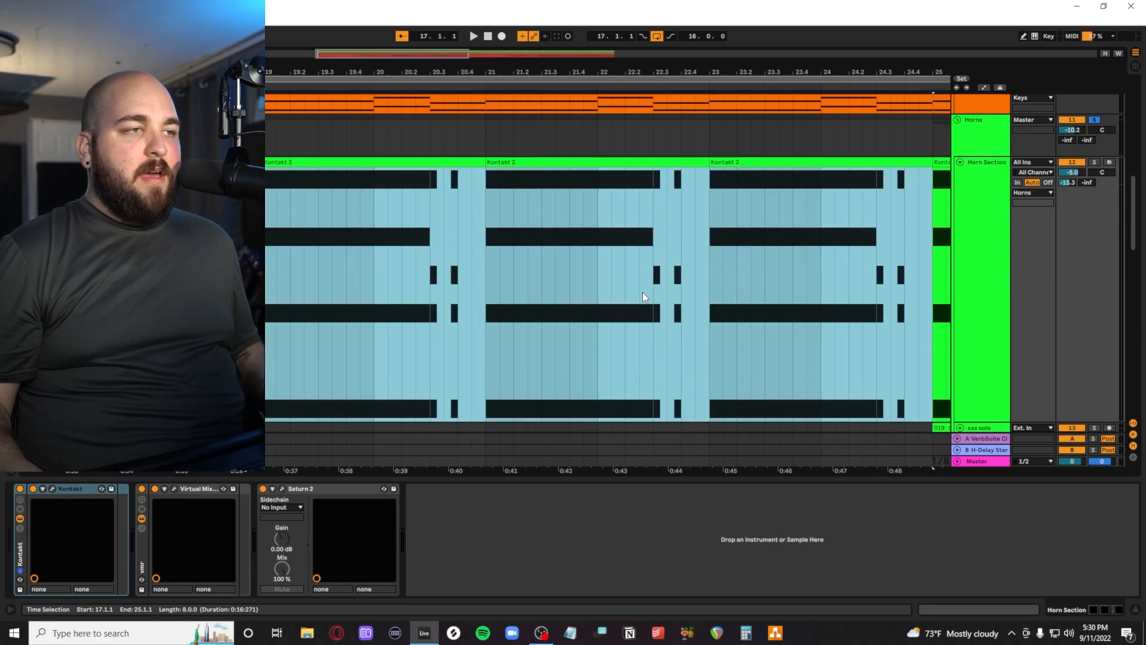
{"action": "left_click", "coordinate": [473, 35]}
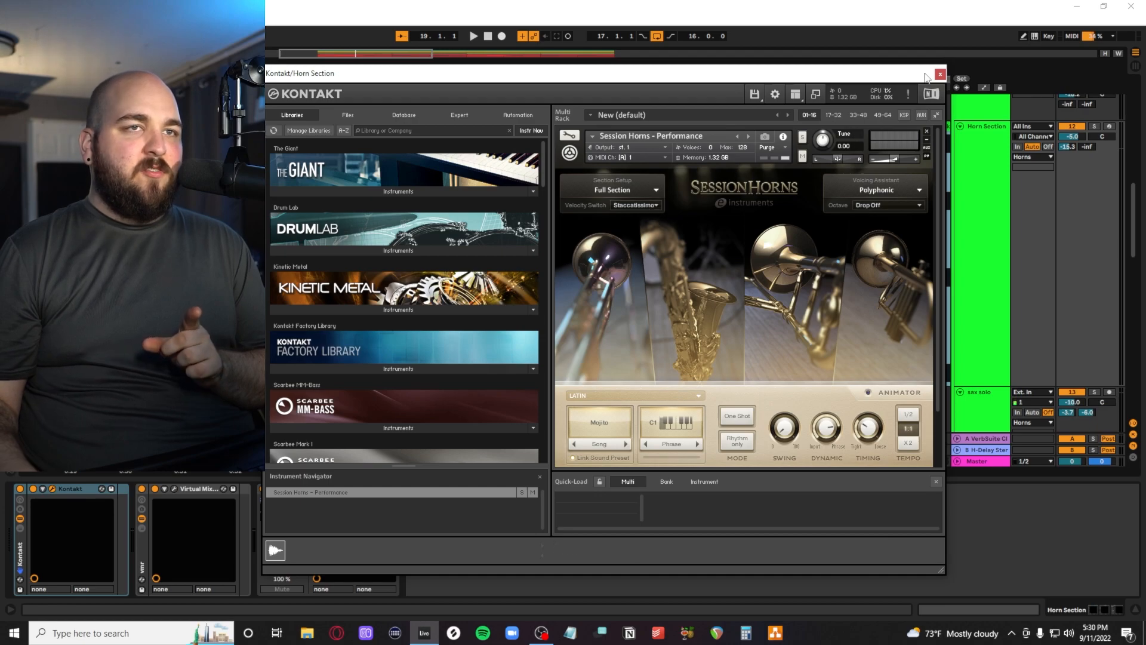
{"action": "left_click", "coordinate": [940, 74]}
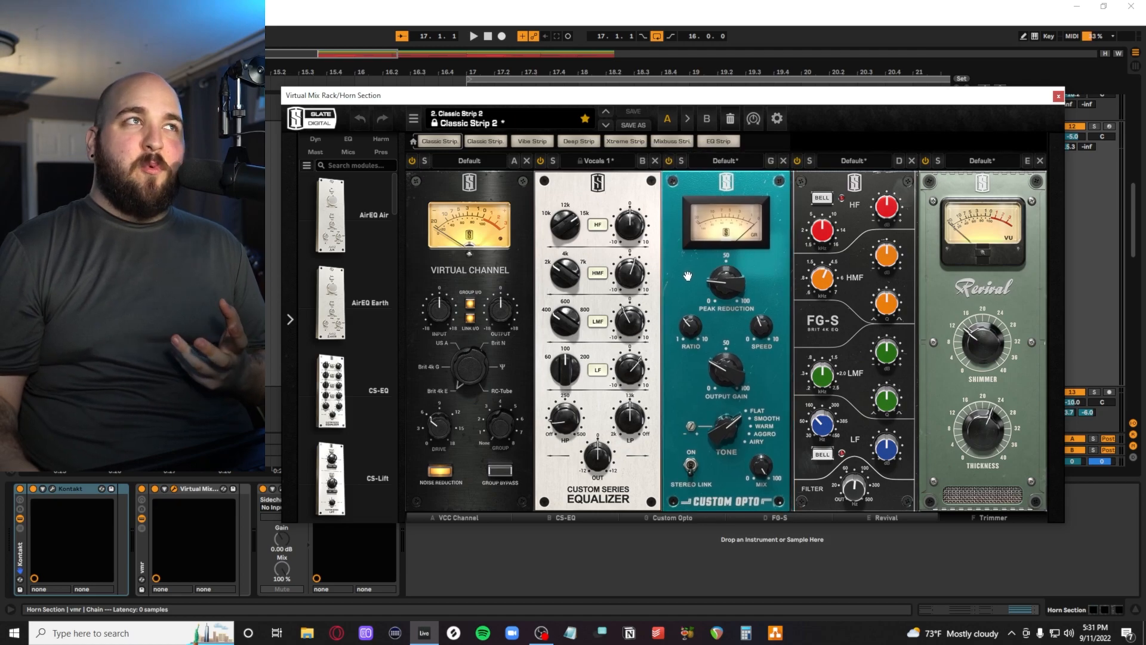
{"action": "mouse_move", "coordinate": [980, 313]}
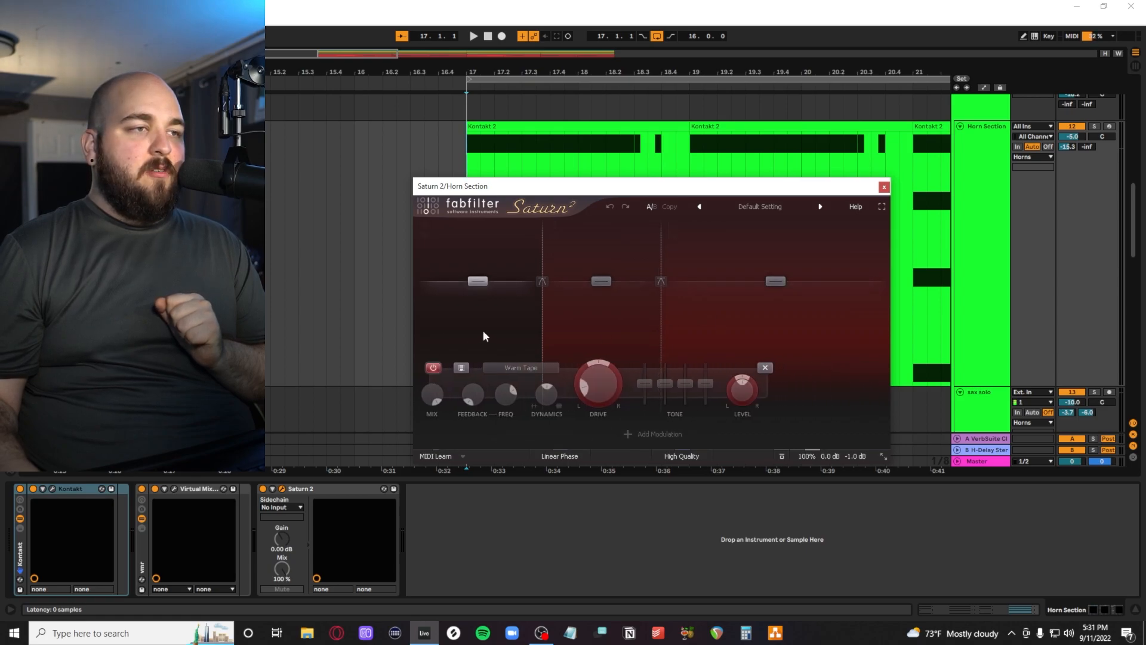
{"action": "mouse_move", "coordinate": [839, 324]}
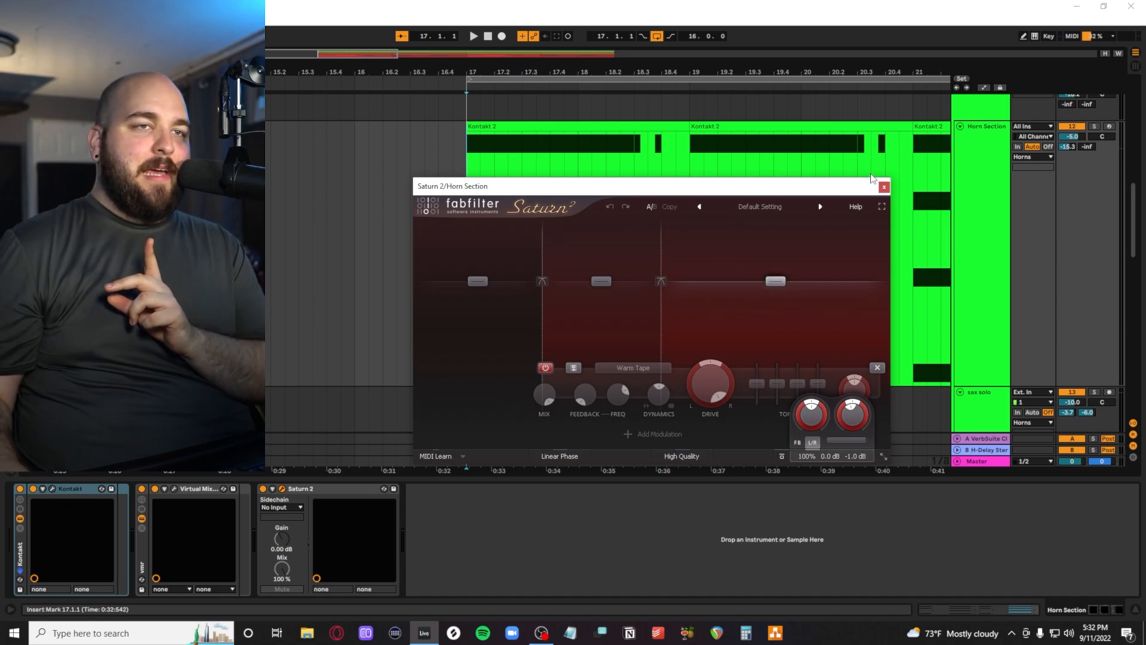
Step: Close the Horn Section's Saturn 2 effect and move to the sax solo track
{"action": "left_click", "coordinate": [884, 186]}
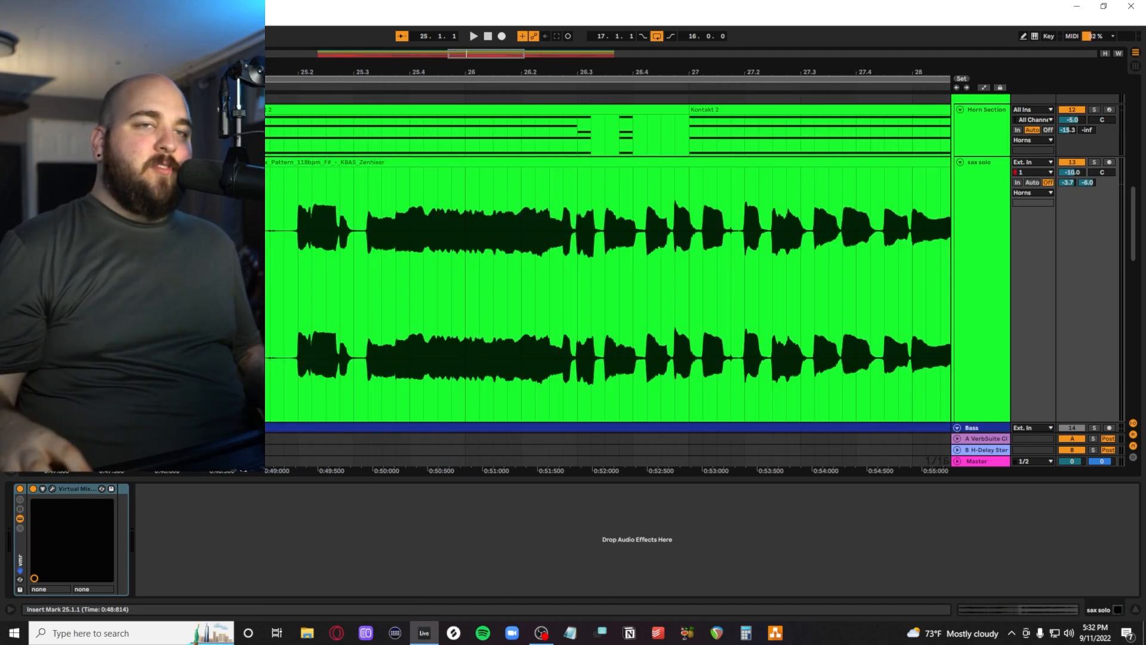
{"action": "left_click", "coordinate": [473, 36]}
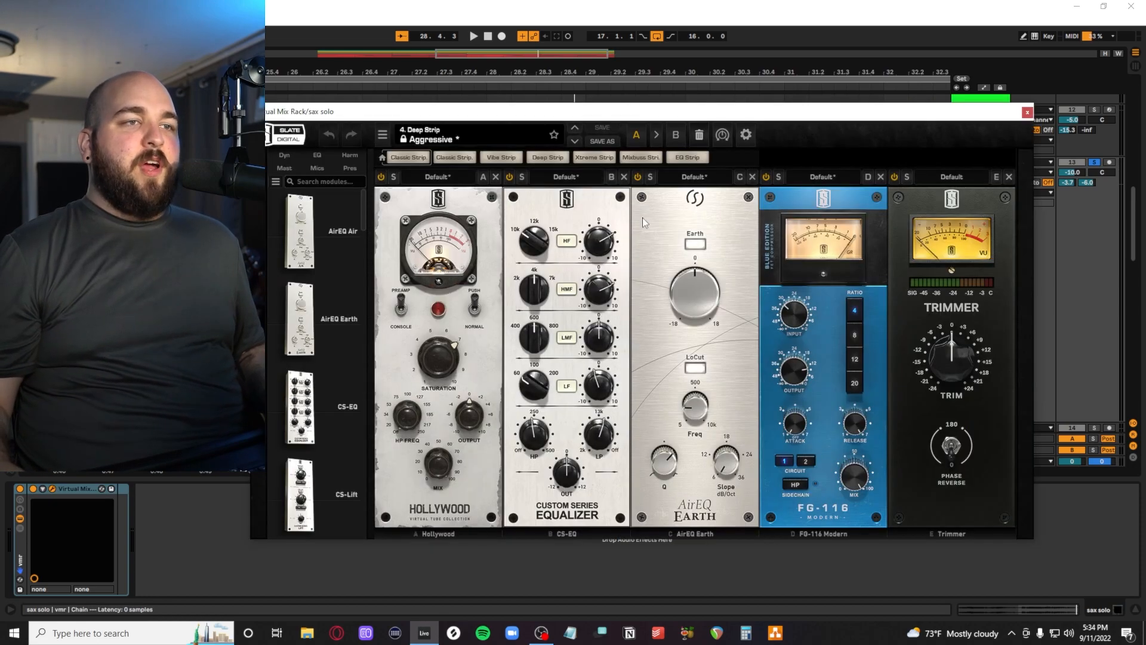
{"action": "mouse_move", "coordinate": [661, 324]}
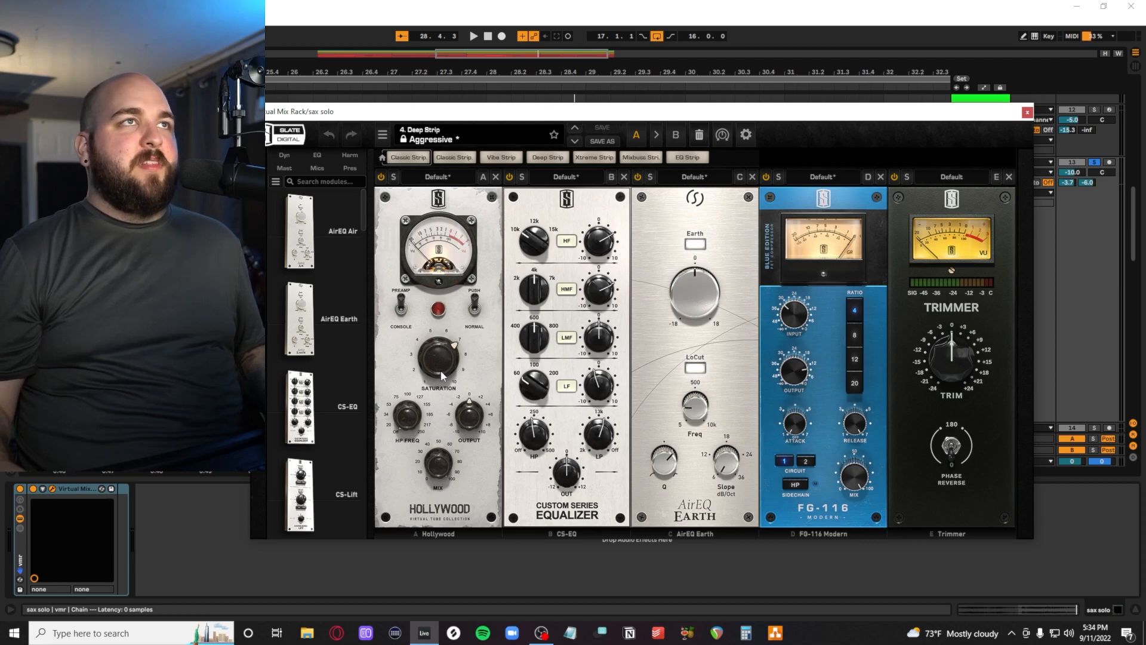
Step: Close the sax solo mix rack so the Horns track's Kramer Tape Stereo shows
{"action": "left_click", "coordinate": [1027, 112]}
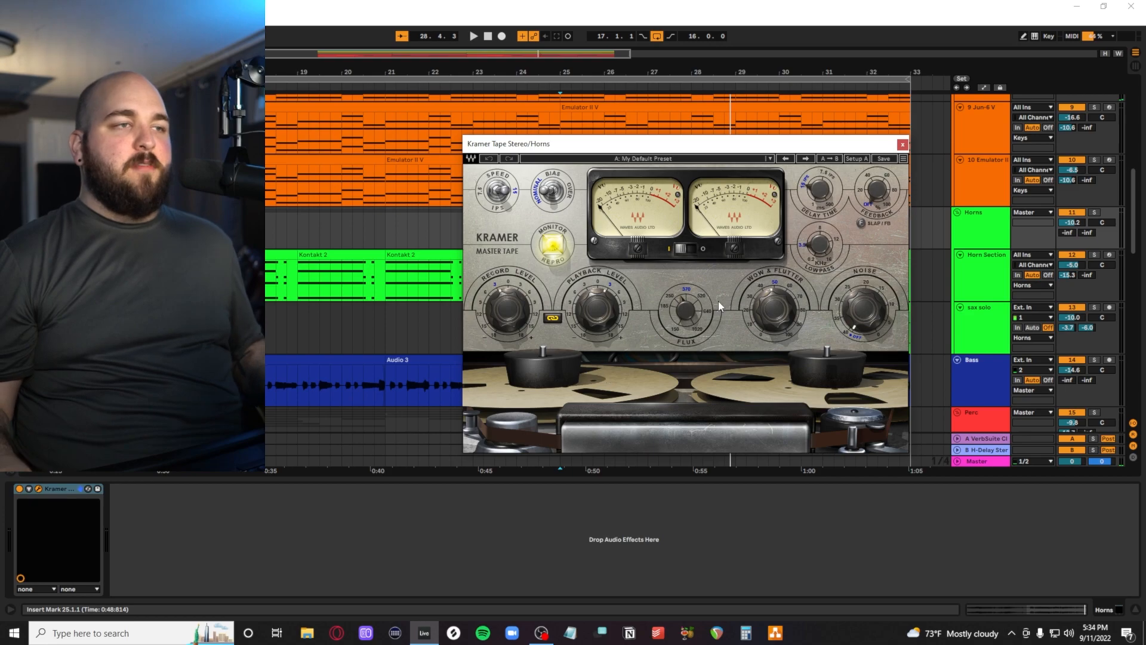
{"action": "left_click", "coordinate": [902, 145]}
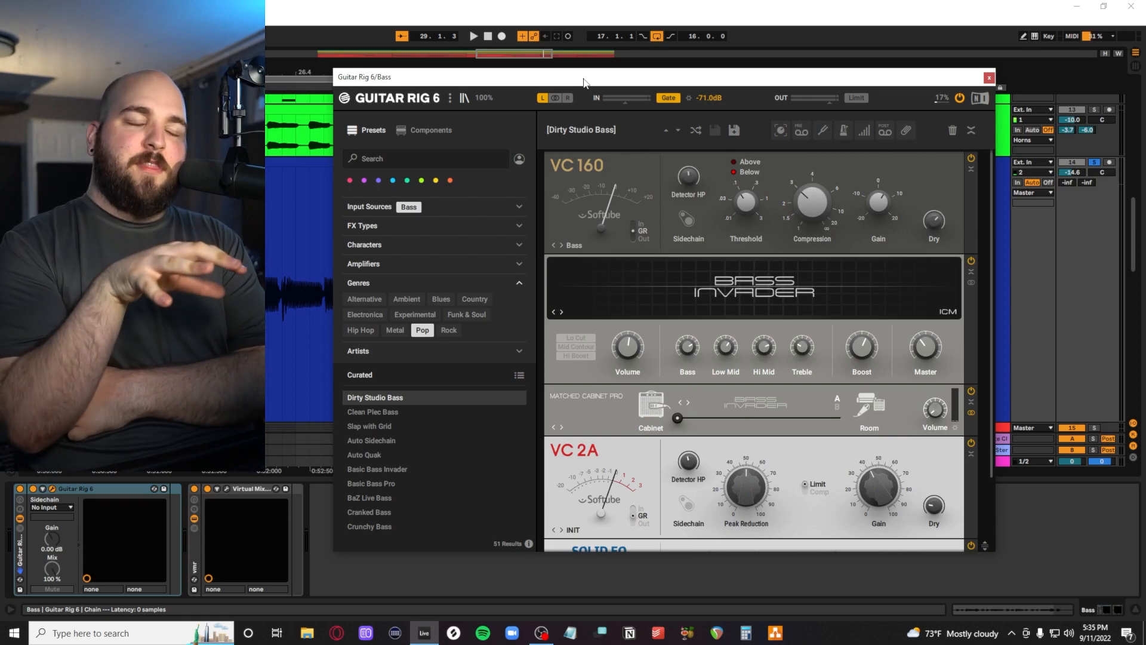
Step: Scroll down and back up through the Bass track's Guitar Rig 6 rack
{"action": "scroll", "scroll_direction": "down", "scroll_amount": 3}
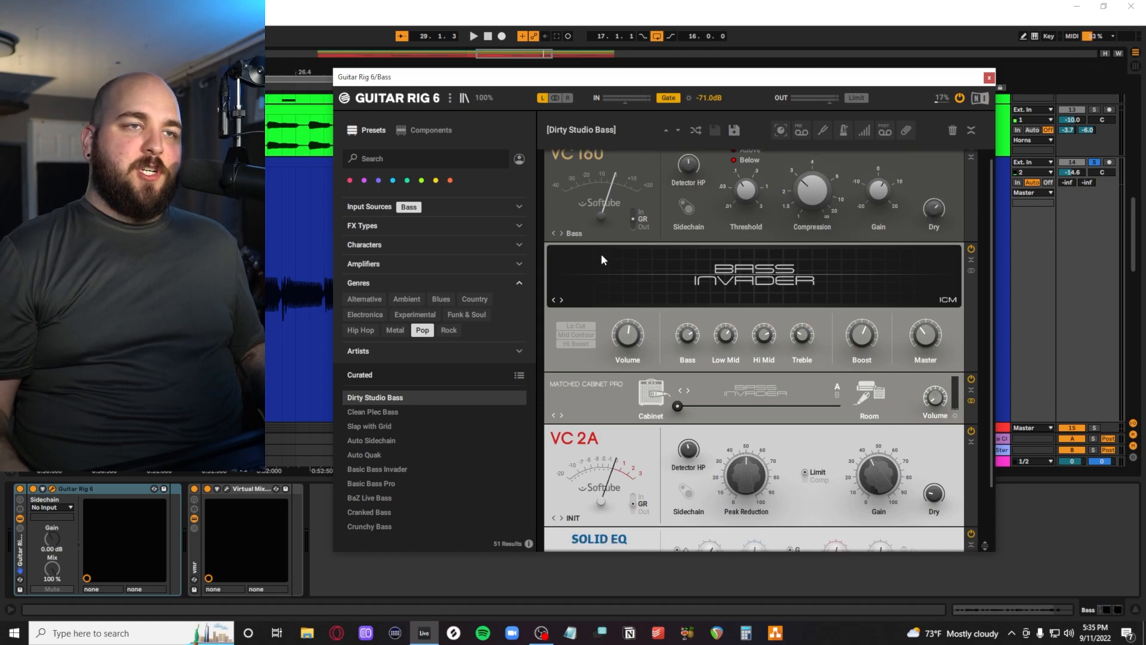
{"action": "scroll", "scroll_direction": "up", "scroll_amount": 3}
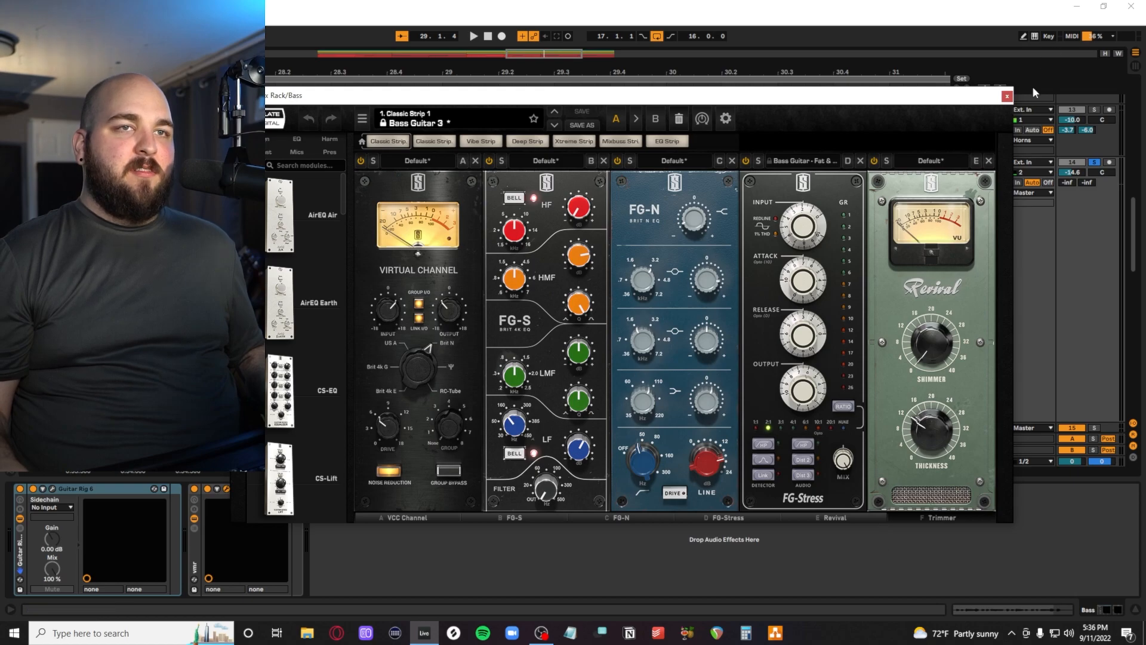
{"action": "left_click", "coordinate": [1007, 95]}
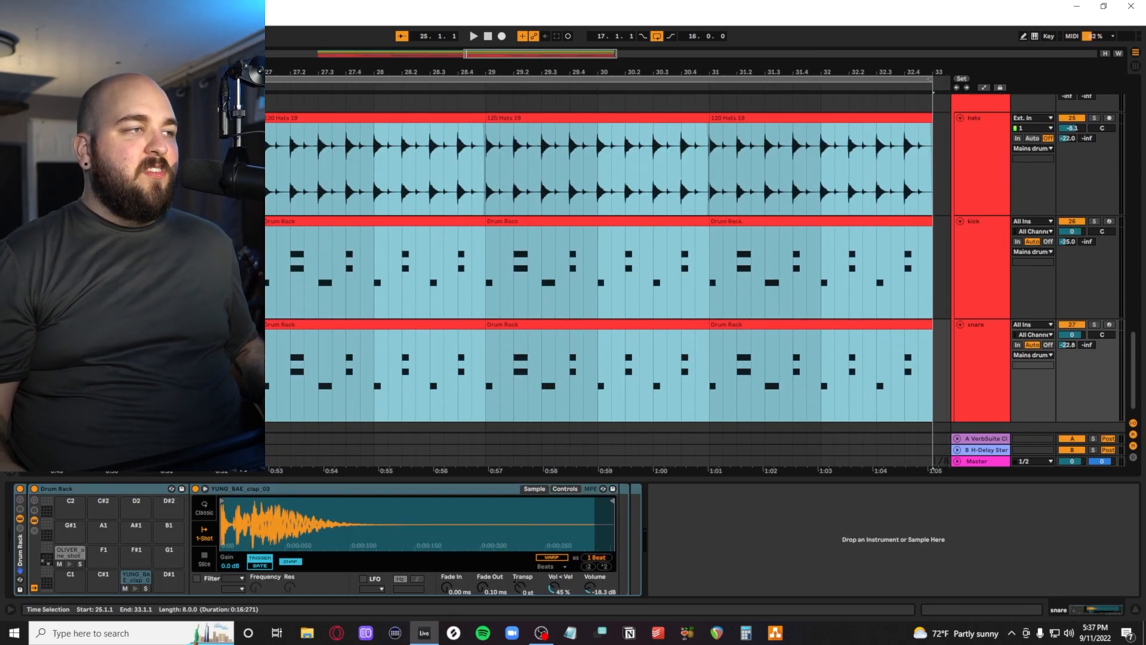
Step: Bring up the snare drum track's Drum Rack from the transport area
{"action": "left_click", "coordinate": [473, 36]}
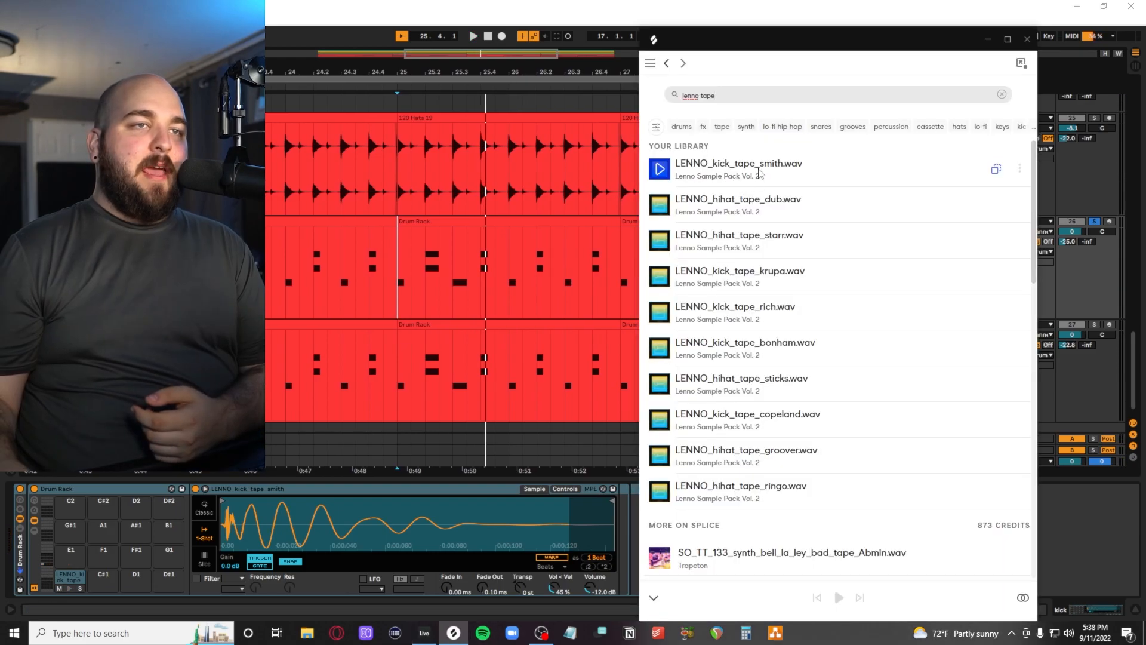
{"action": "mouse_move", "coordinate": [728, 180]}
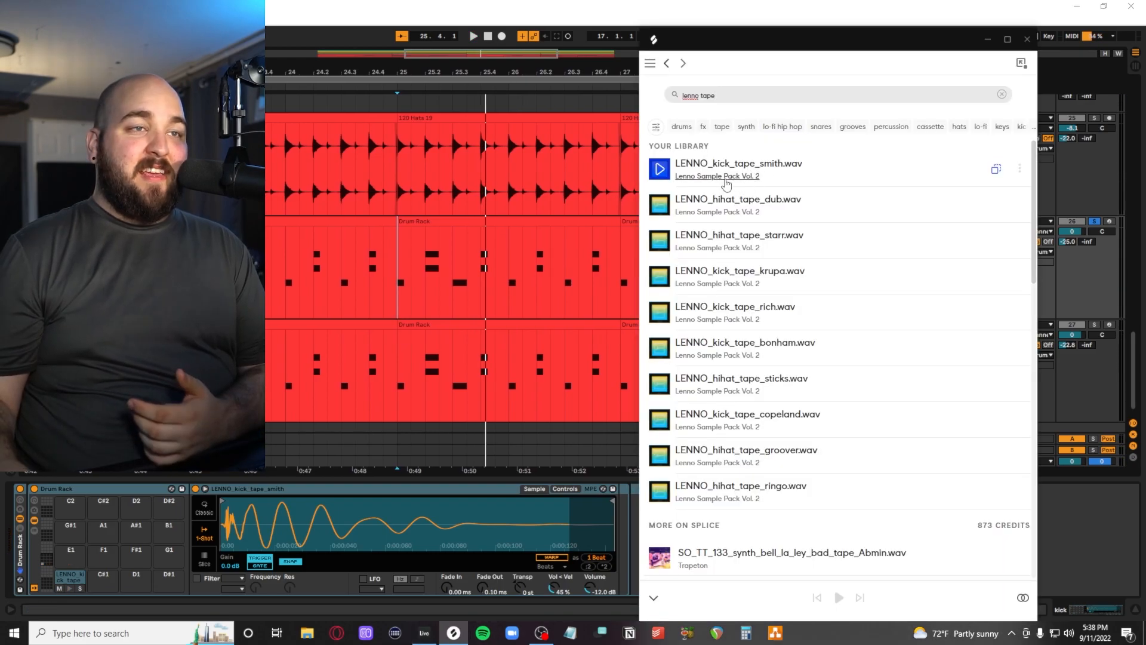
Step: Browse the Splice library's 'lenno tape' kick and hi-hat results
{"action": "left_click", "coordinate": [715, 175]}
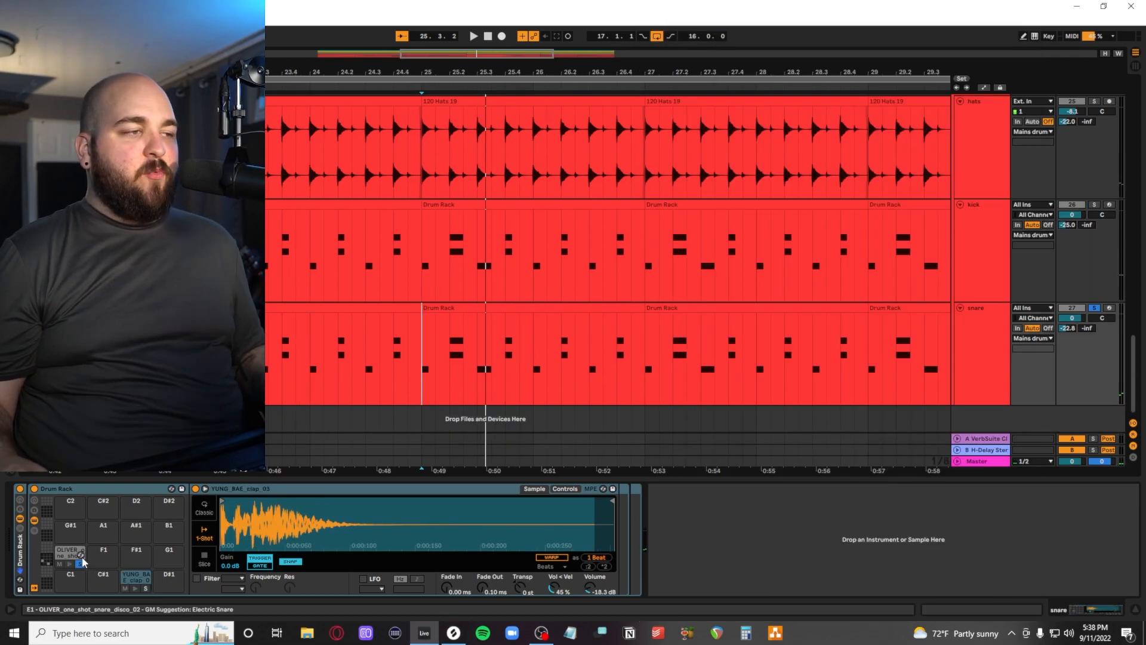
Step: View the OLIVER disco snare and YUNG_BAE clap pads in Simpler
{"action": "left_click", "coordinate": [69, 553]}
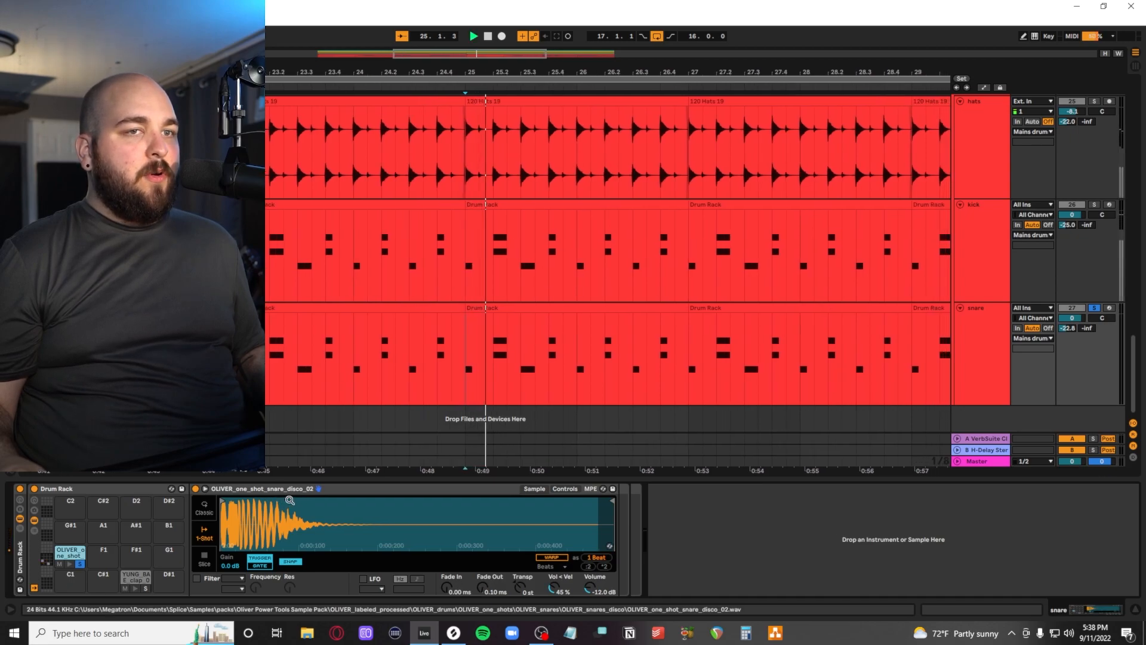
{"action": "left_click", "coordinate": [135, 582]}
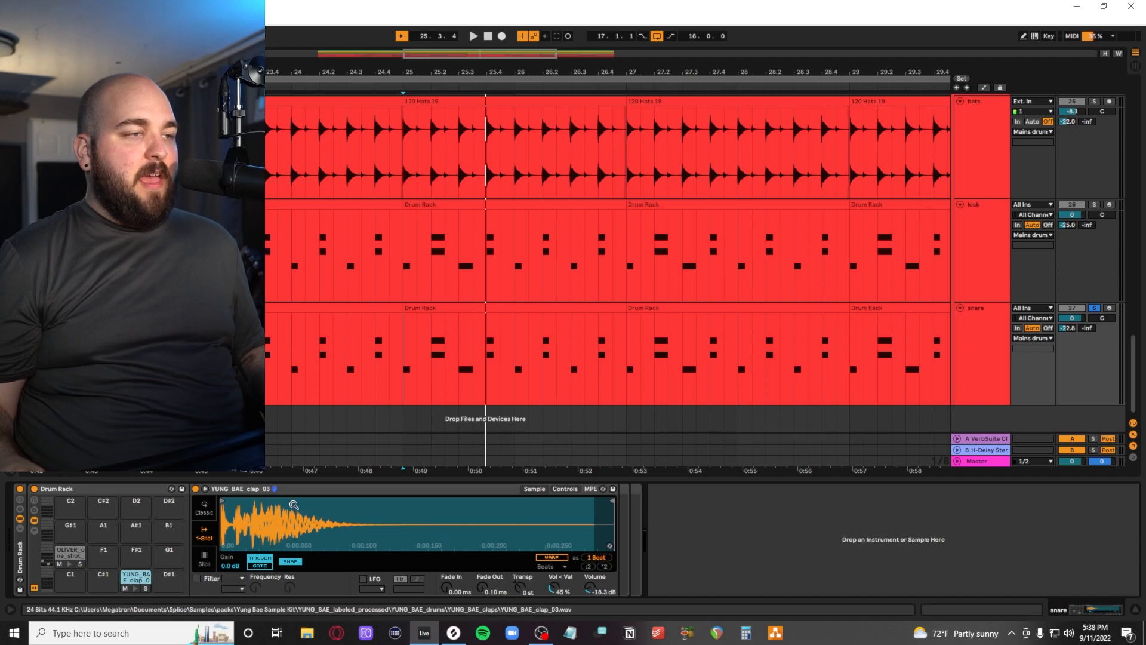
{"action": "left_click", "coordinate": [146, 588]}
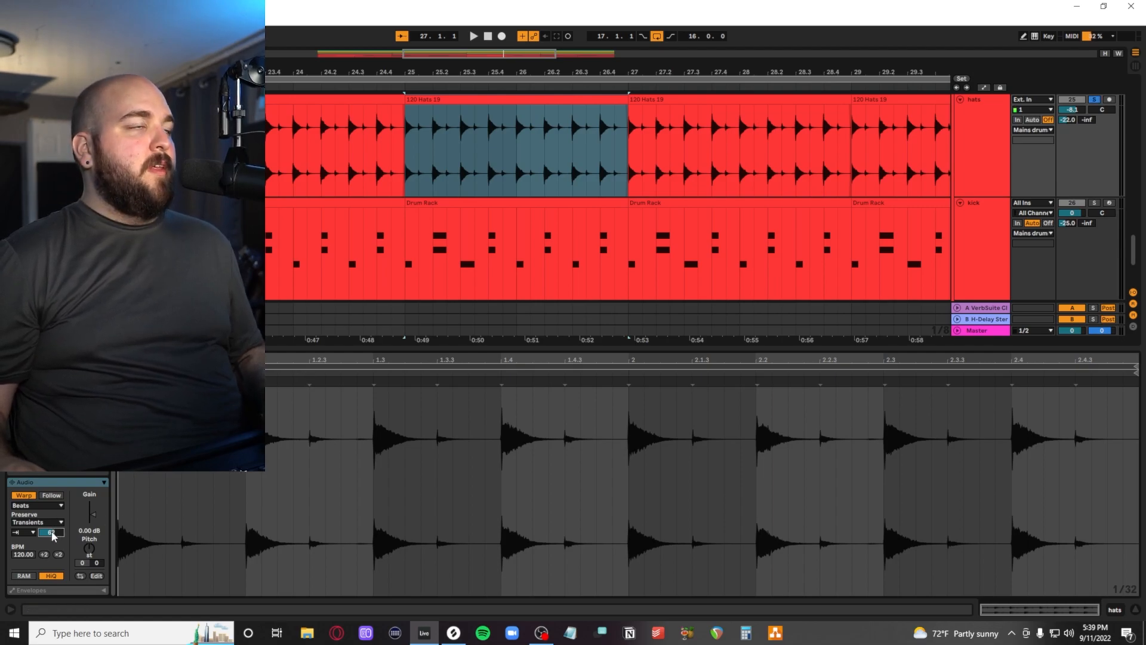
Step: Bring up the Drum Crusher 1 Xtreme Strip on the Mains drums track
{"action": "left_click", "coordinate": [474, 36]}
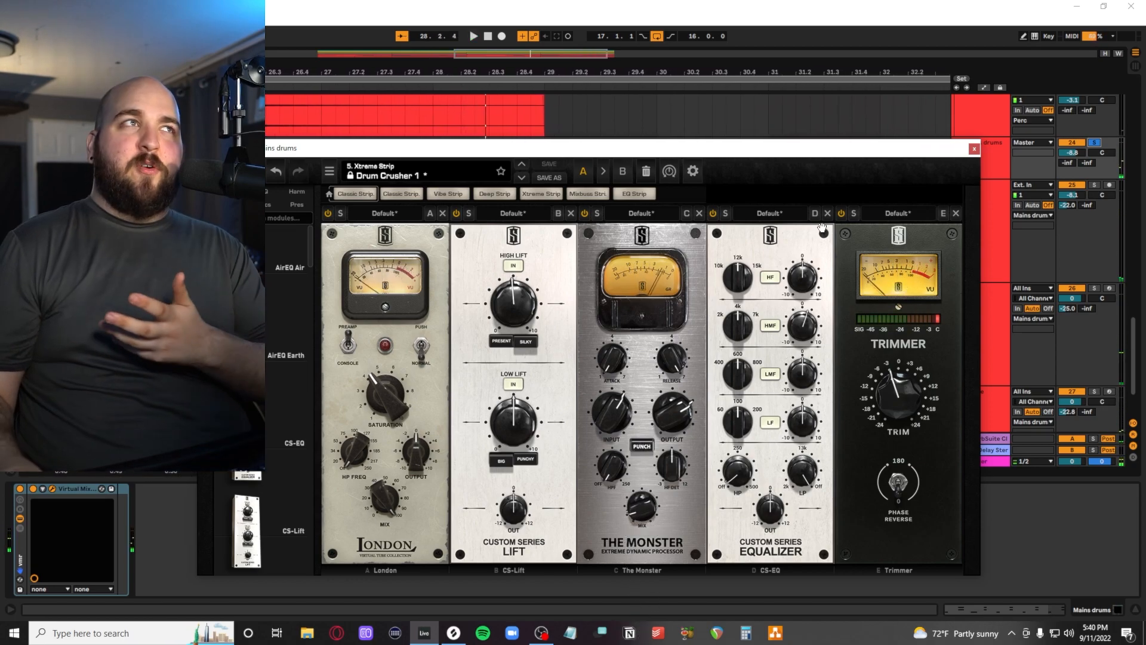
Step: Close Drum Crusher, then review and close rando filler's OneKnob Pumper
{"action": "left_click", "coordinate": [975, 149]}
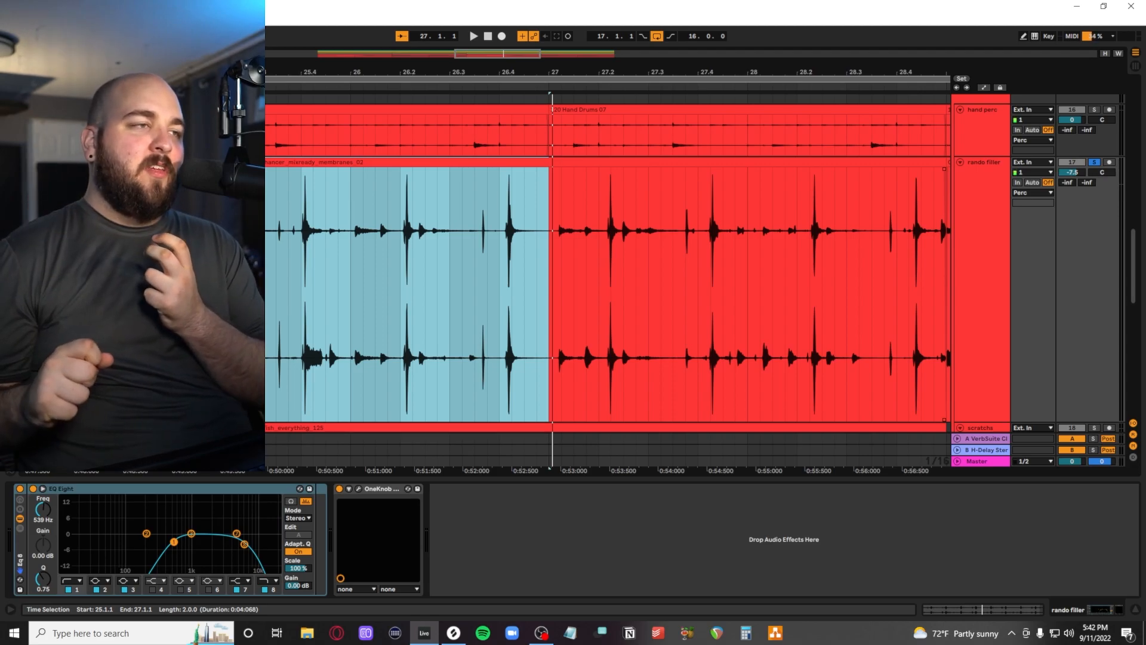
{"action": "left_click", "coordinate": [373, 488]}
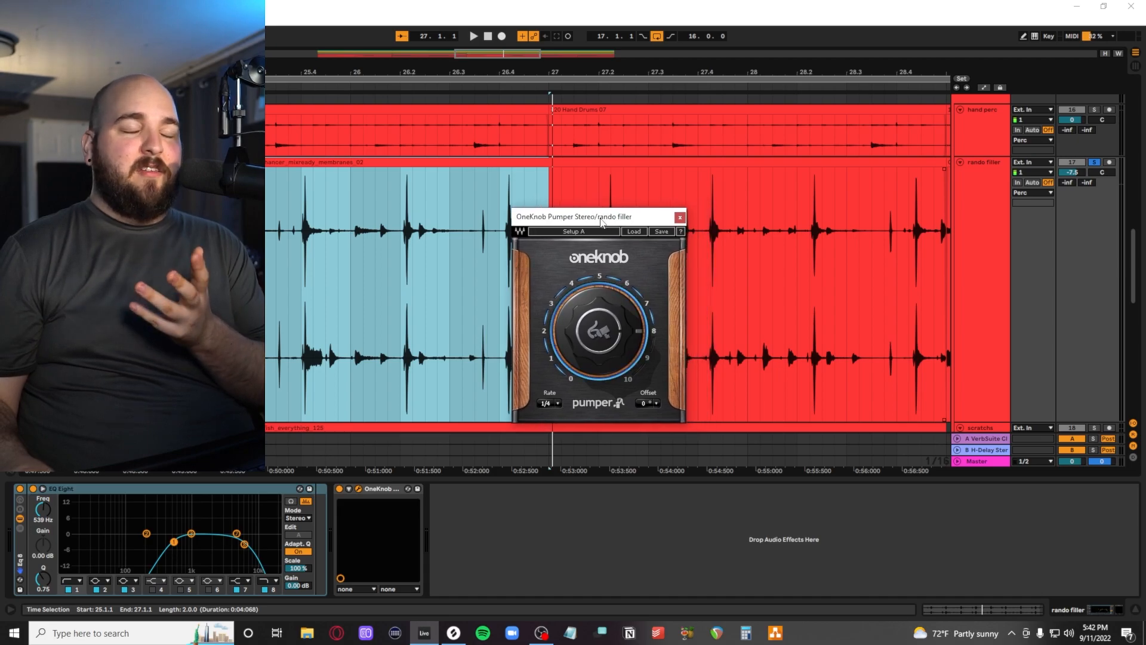
{"action": "left_click", "coordinate": [678, 216]}
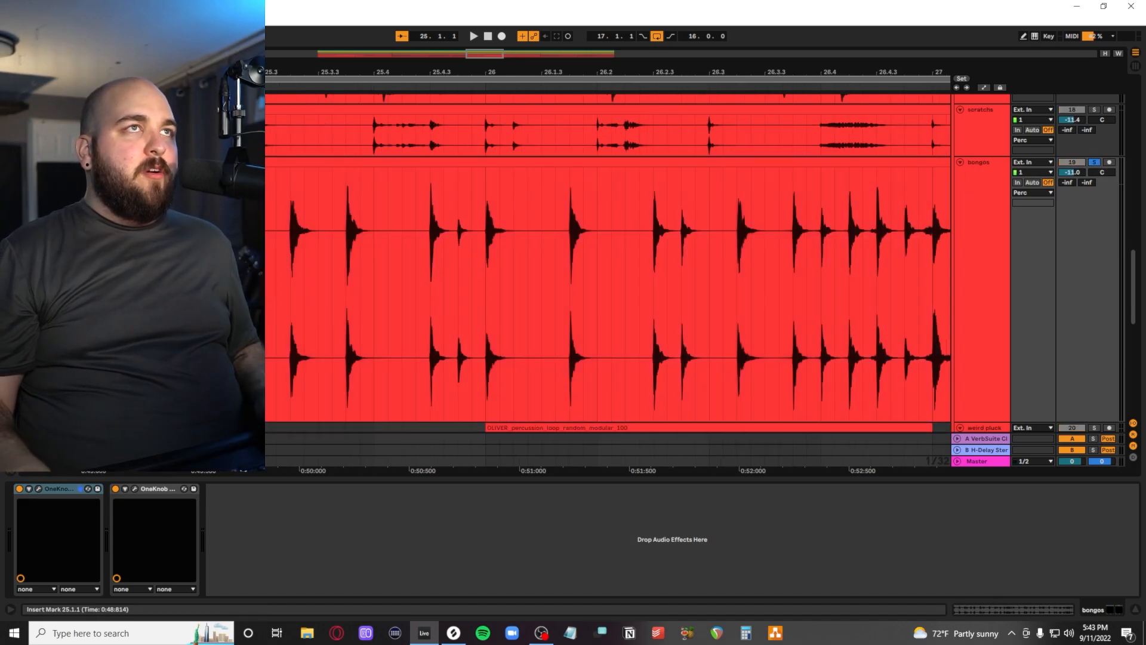
Step: Open and close the bongos track's two OneKnob Pumper plugins
{"action": "left_click", "coordinate": [473, 36]}
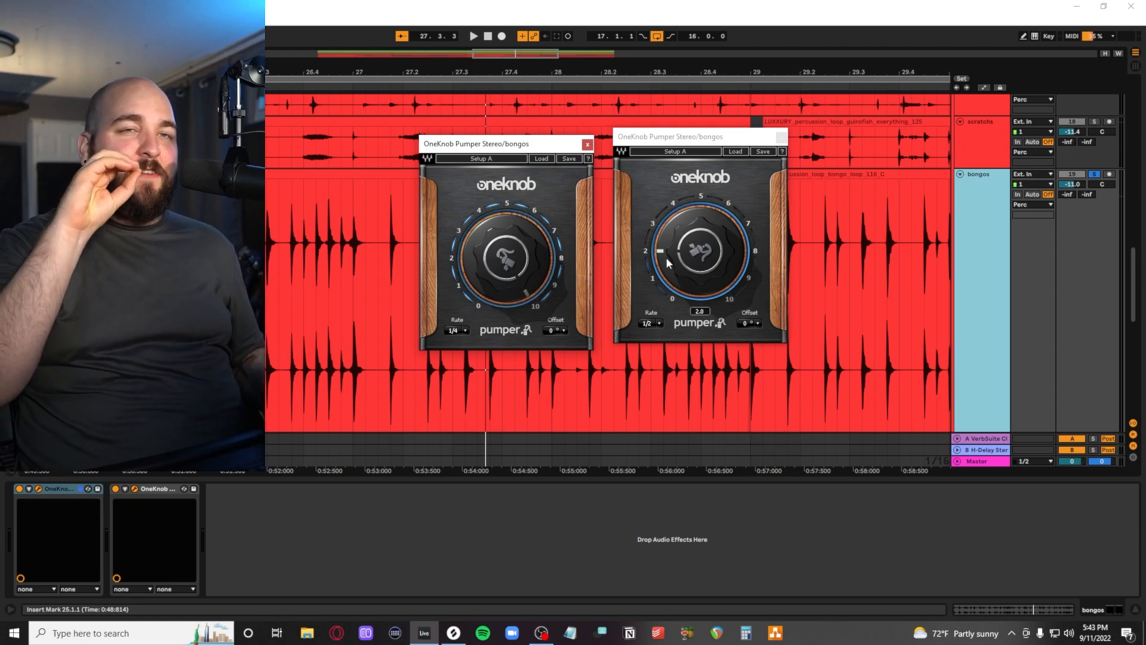
{"action": "left_click", "coordinate": [473, 36]}
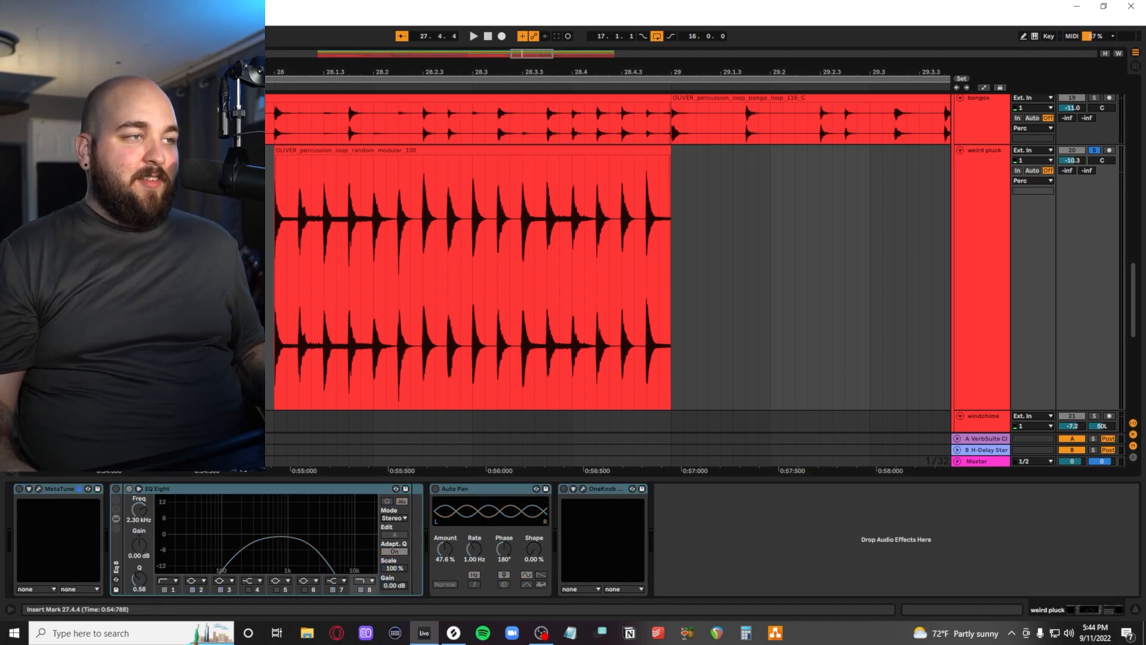
Step: Review weird pluck's MetaTune plugin while playing, then close it
{"action": "left_click", "coordinate": [473, 36]}
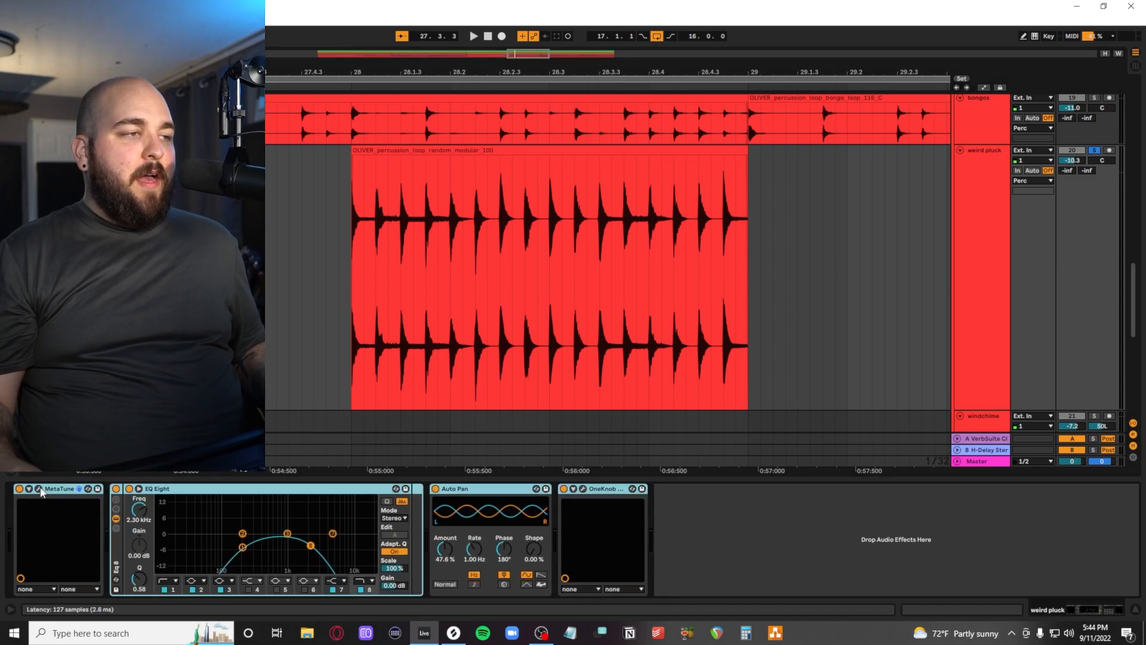
{"action": "left_click", "coordinate": [38, 489]}
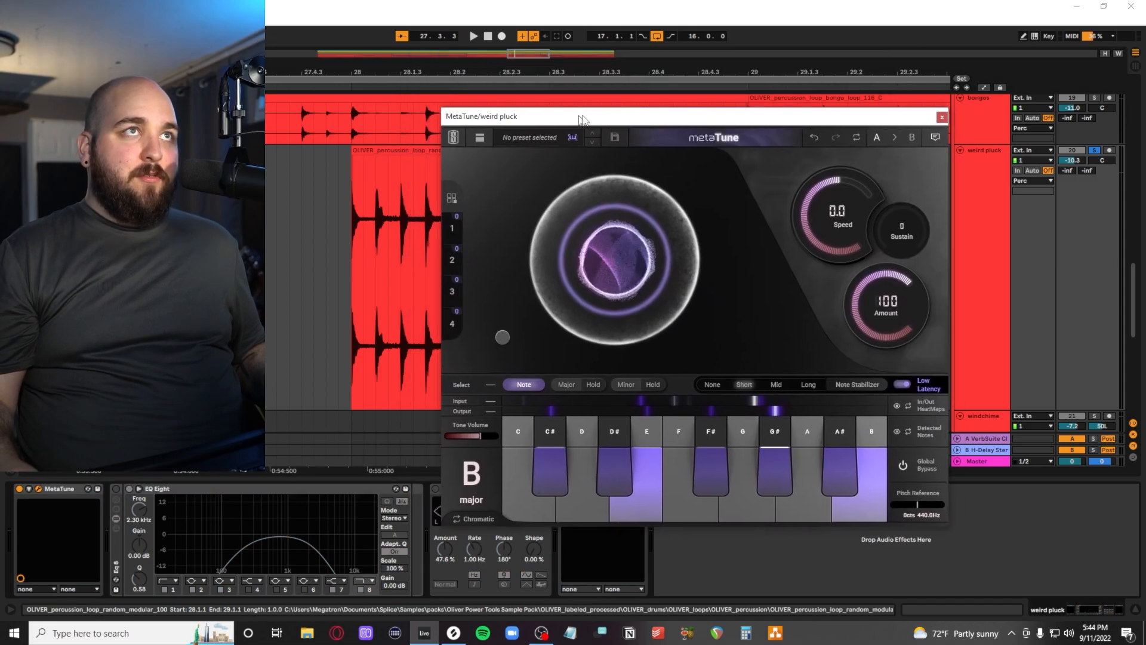
{"action": "left_click", "coordinate": [473, 36]}
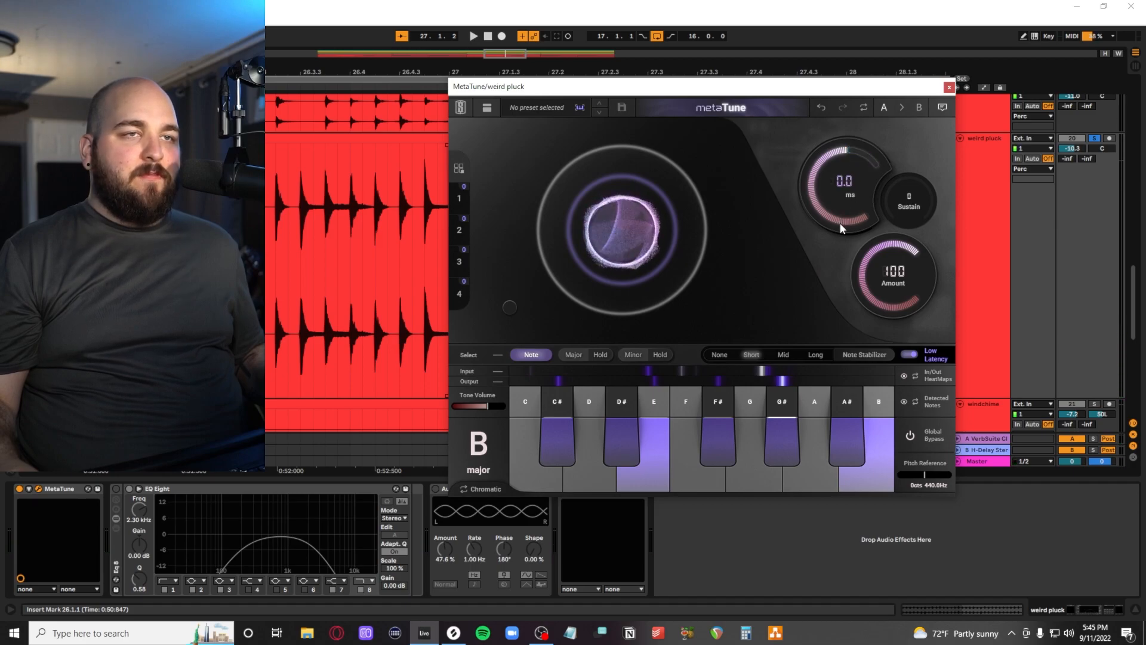
{"action": "left_click", "coordinate": [948, 87]}
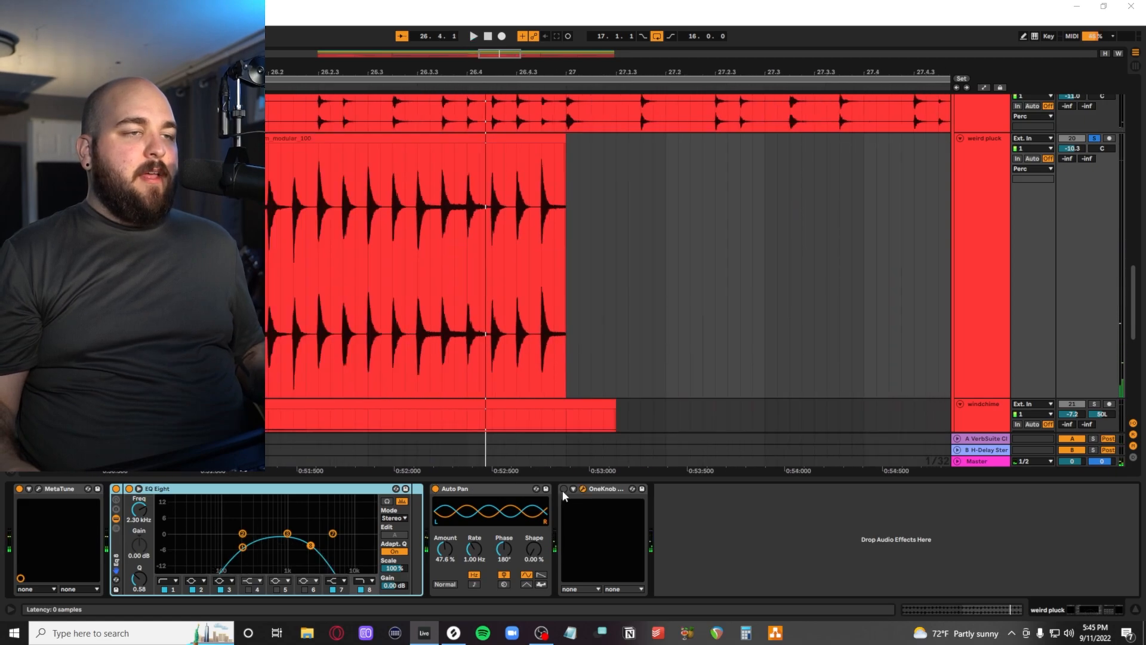
Step: Audition weird pluck's OneKnob Pumper during playback, then close it
{"action": "left_click", "coordinate": [609, 488]}
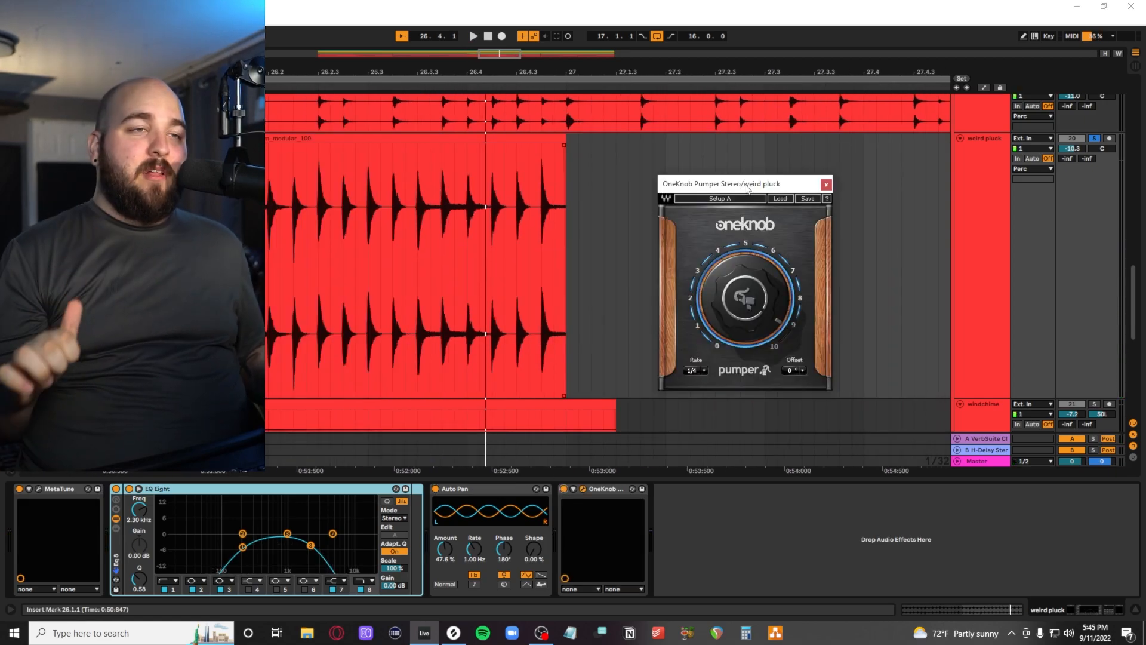
{"action": "left_click", "coordinate": [473, 36]}
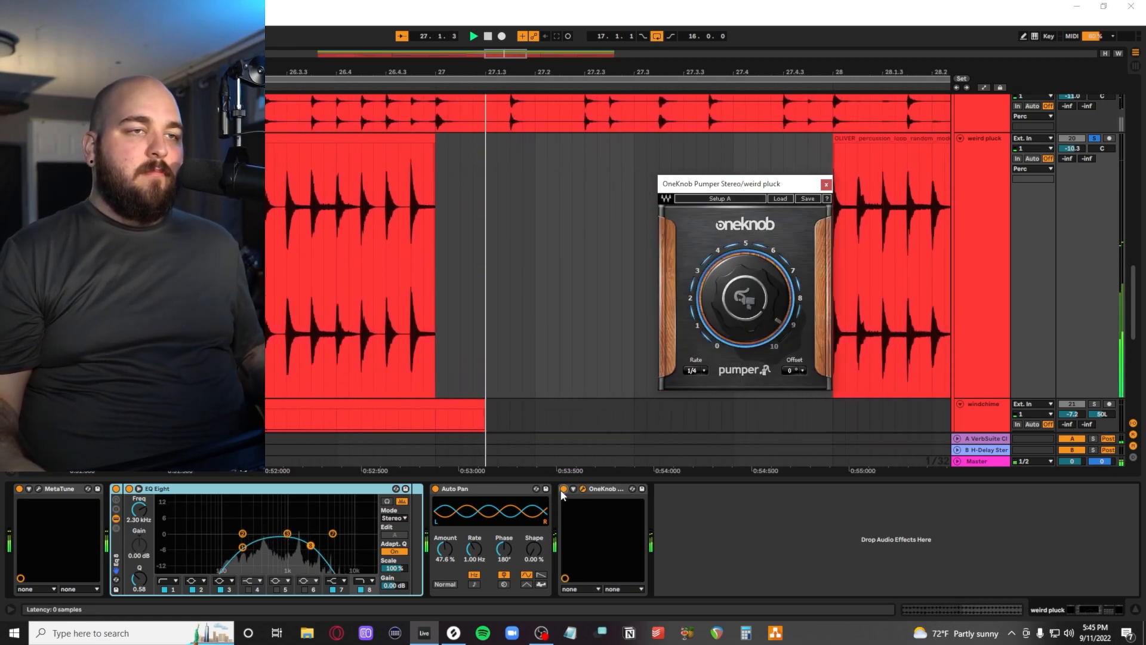
{"action": "left_click", "coordinate": [826, 183]}
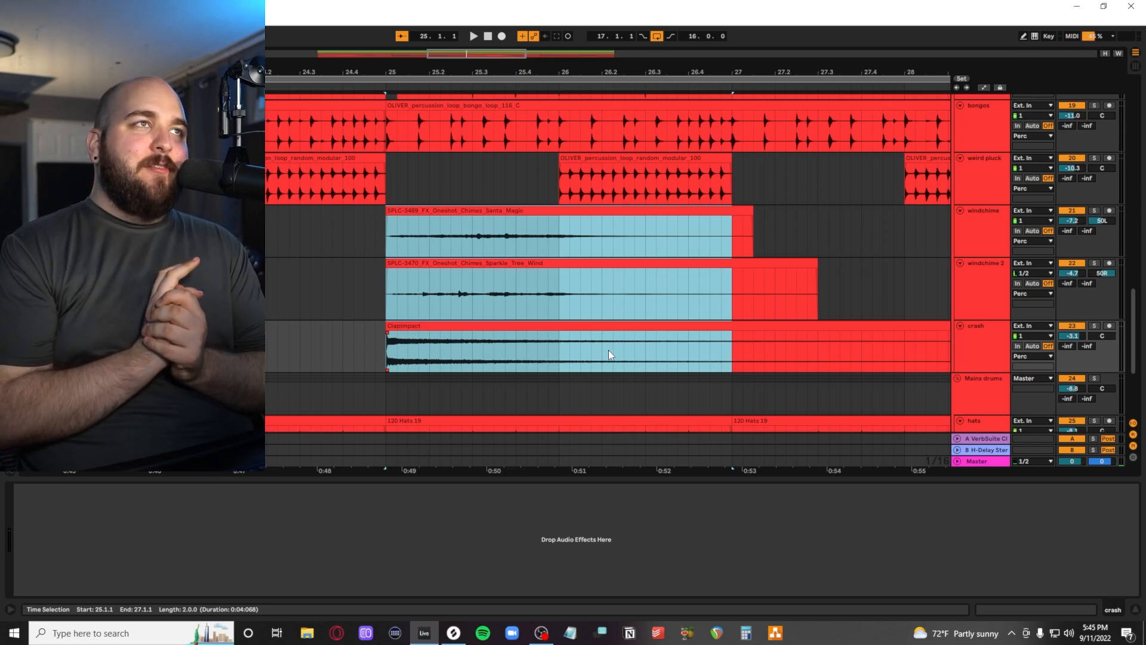
Step: Inspect the wind chime tracks, then show the Perc group's sidechained Compressors
{"action": "left_click", "coordinate": [1095, 325]}
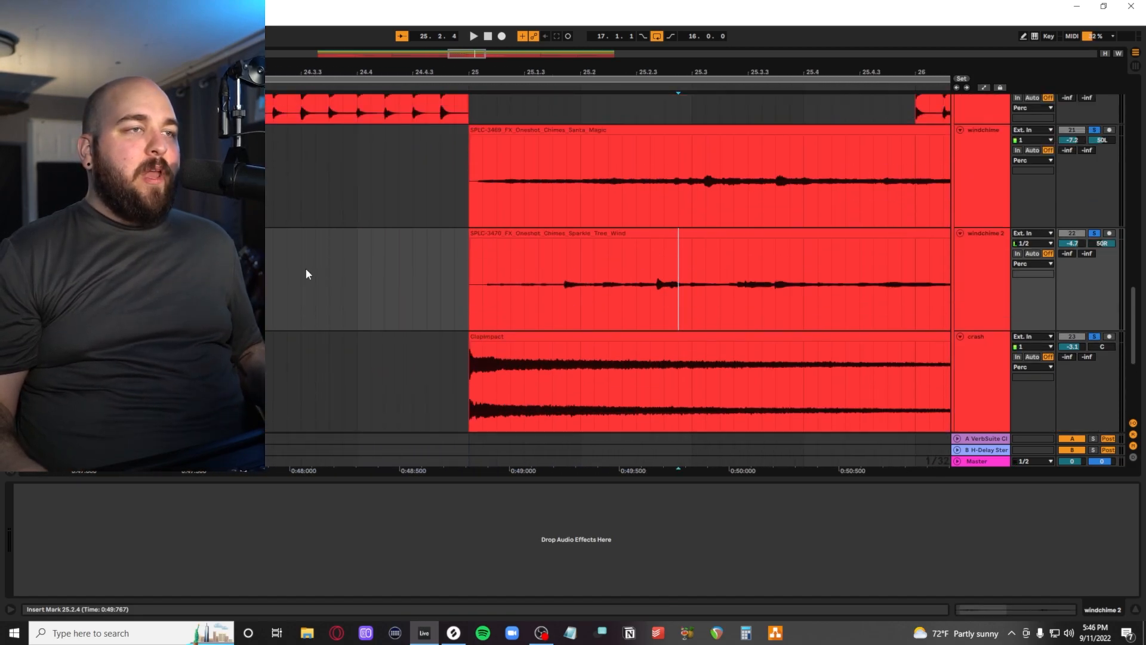
{"action": "left_click", "coordinate": [473, 36]}
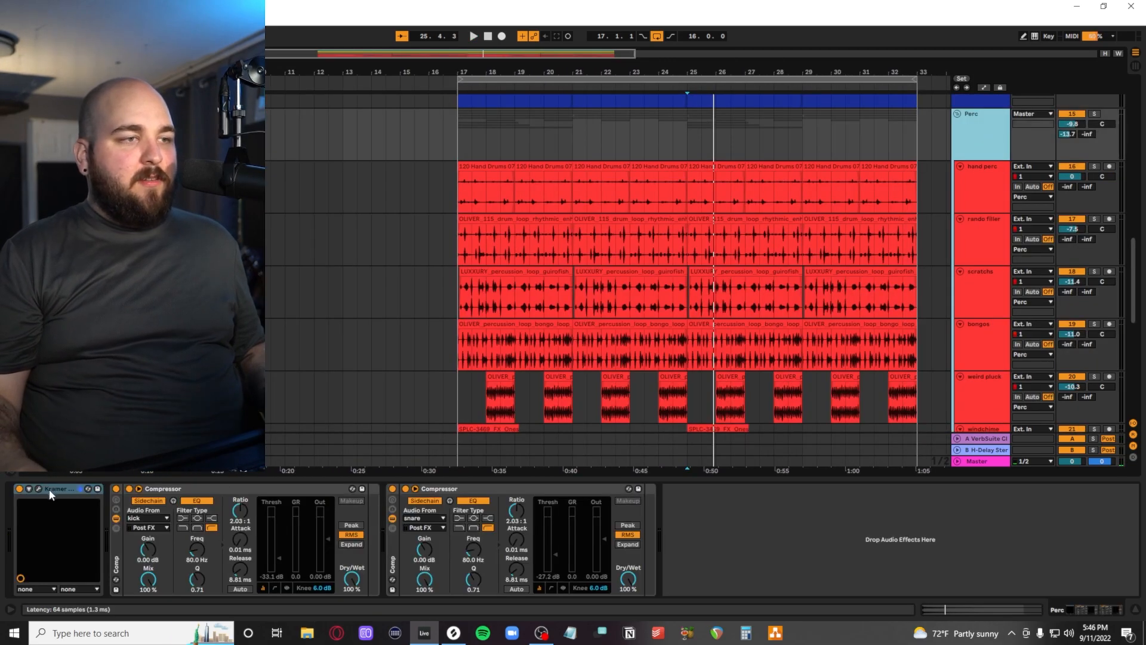
Step: Inspect the Master track's mastering chain, viewing and dismissing its Infinity EQ plugin window
{"action": "left_click", "coordinate": [439, 489]}
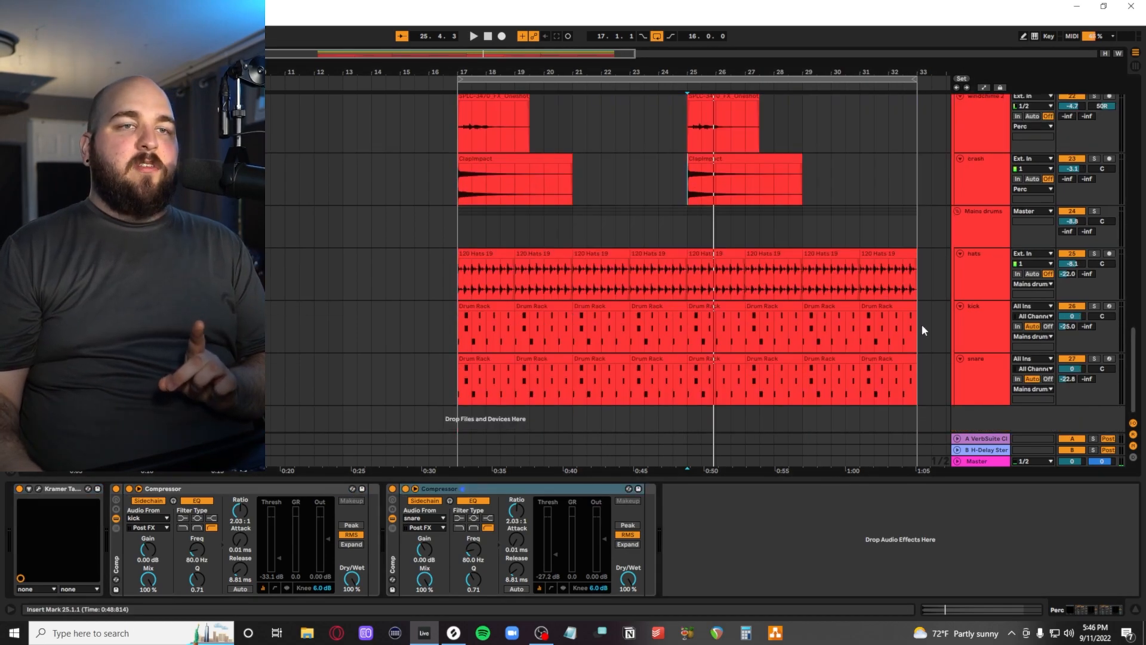
{"action": "left_click", "coordinate": [975, 306]}
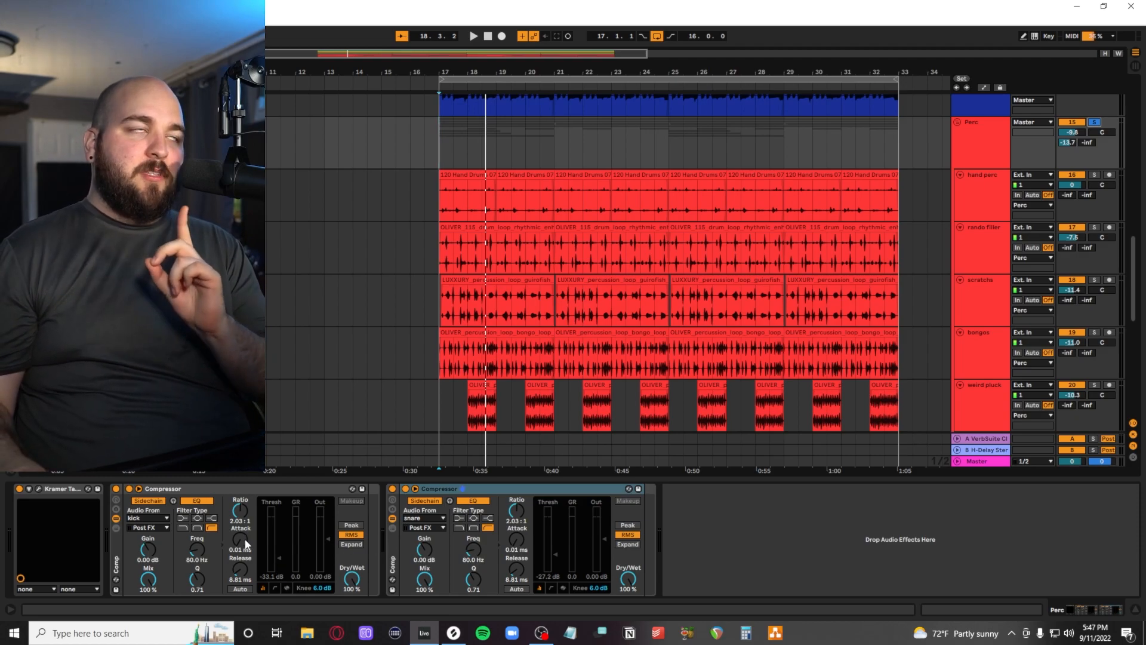
{"action": "mouse_move", "coordinate": [245, 585]}
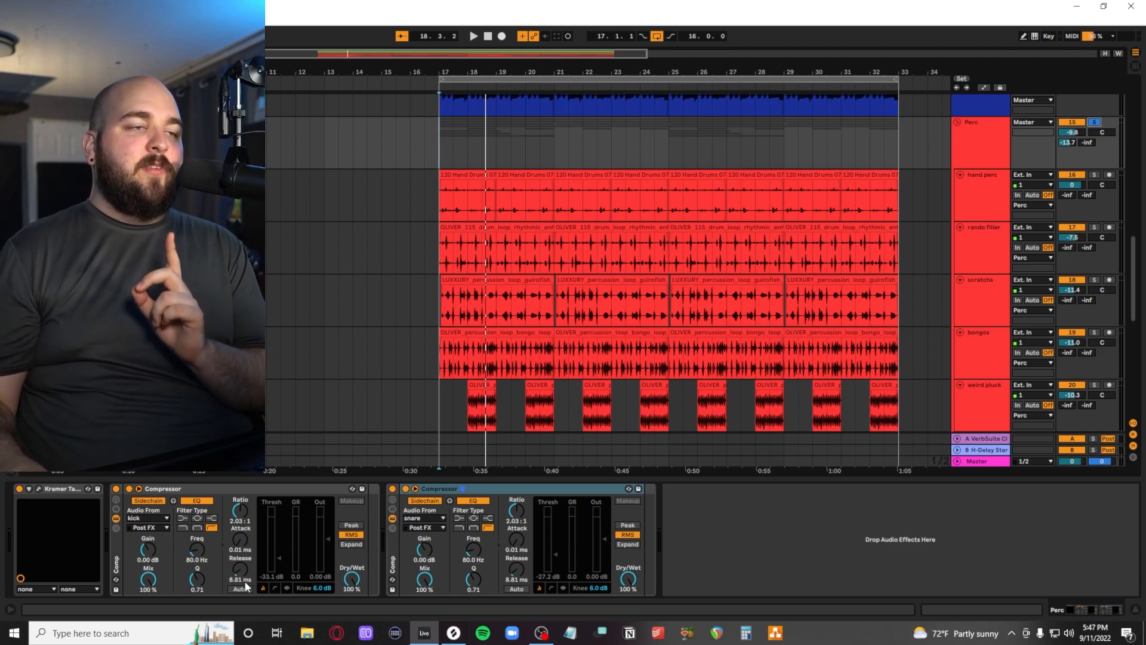
{"action": "mouse_move", "coordinate": [256, 541]}
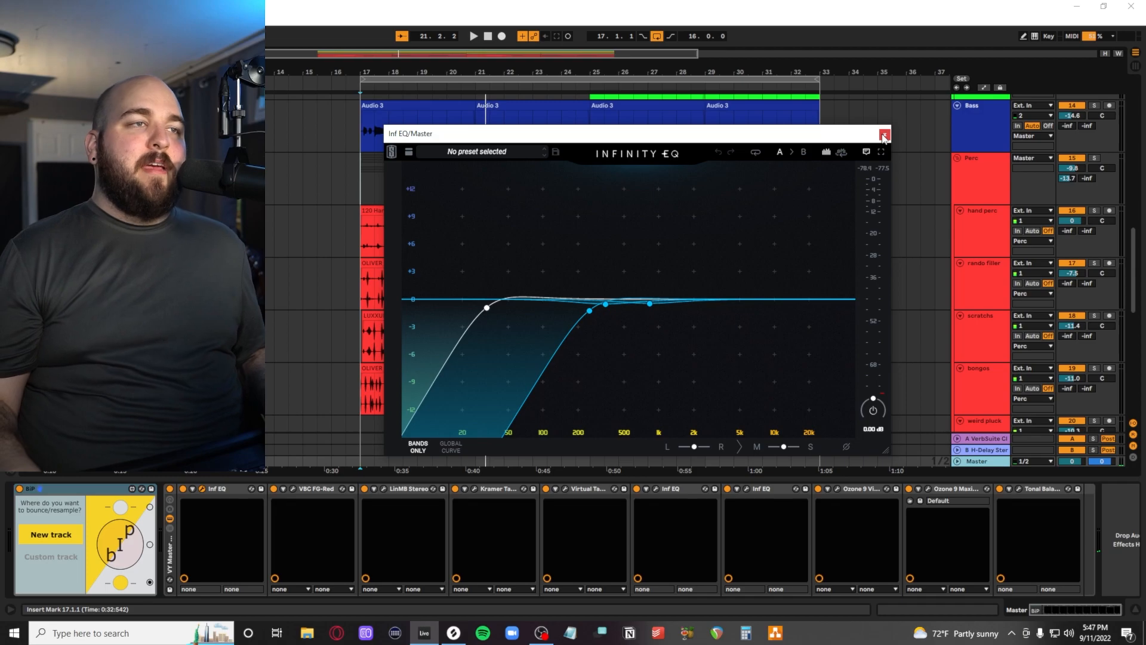
{"action": "left_click", "coordinate": [884, 132]}
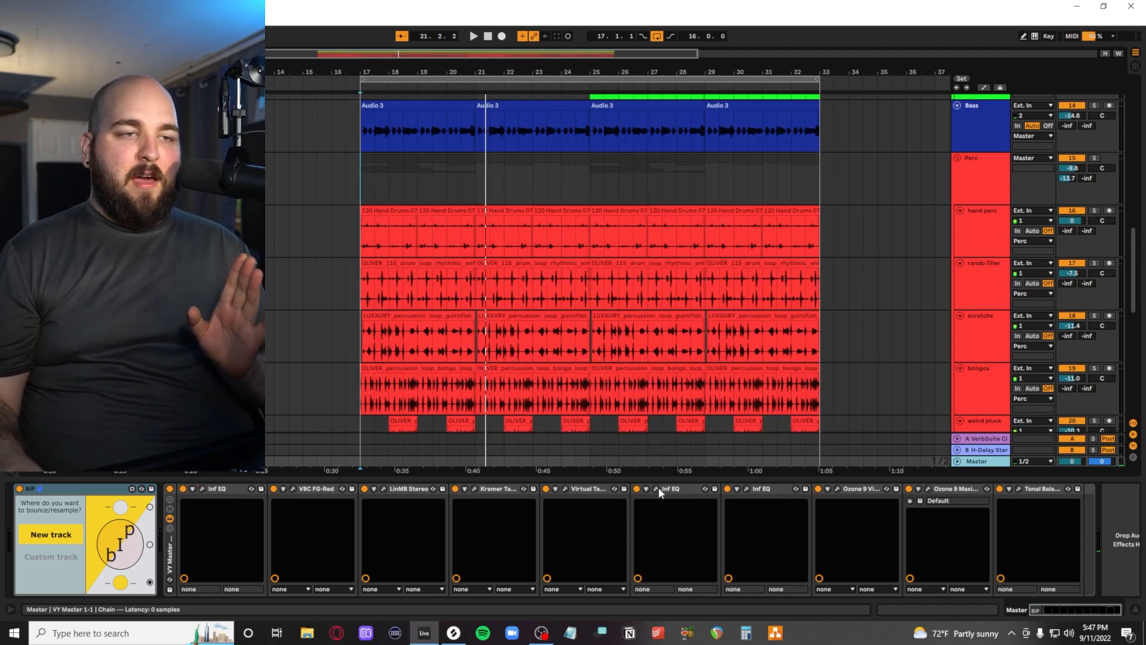